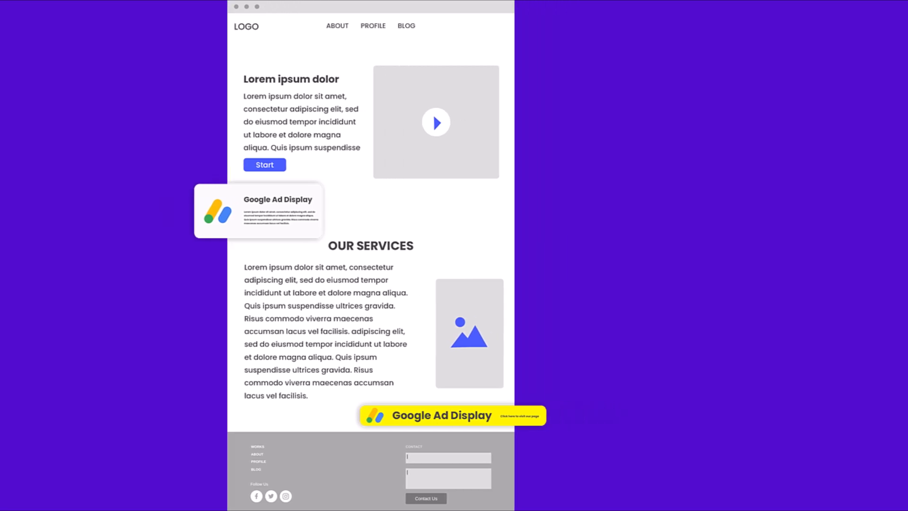
Step: Bring up Chrome on the Google search homepage after the AdSense intro
{"action": "left_click", "coordinate": [119, 213]}
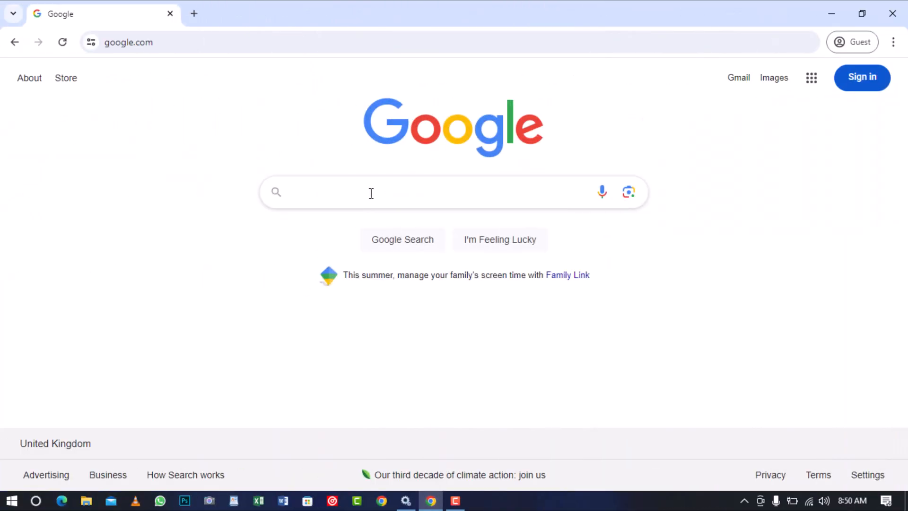
Step: Search 'google account', reach the Google Accounts sign-in page and start Create account
{"action": "type", "text": "google account"}
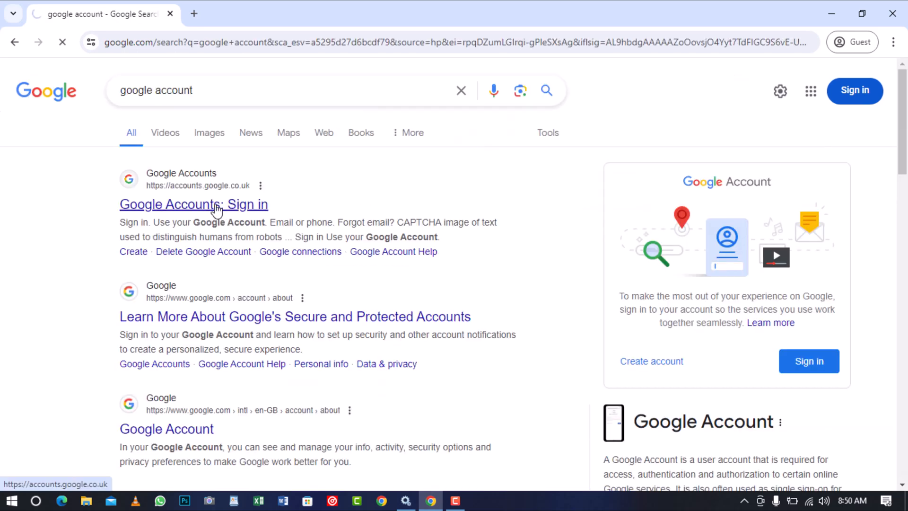
{"action": "left_click", "coordinate": [193, 204]}
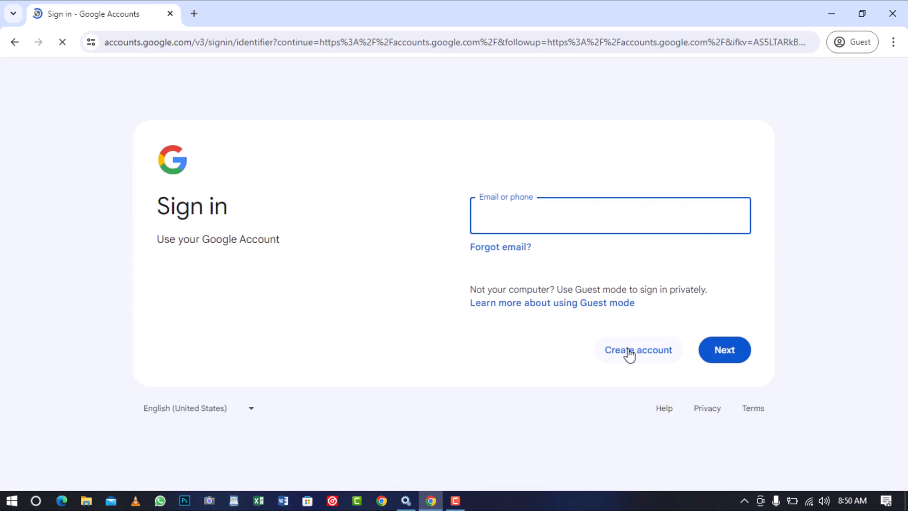
{"action": "left_click", "coordinate": [637, 350]}
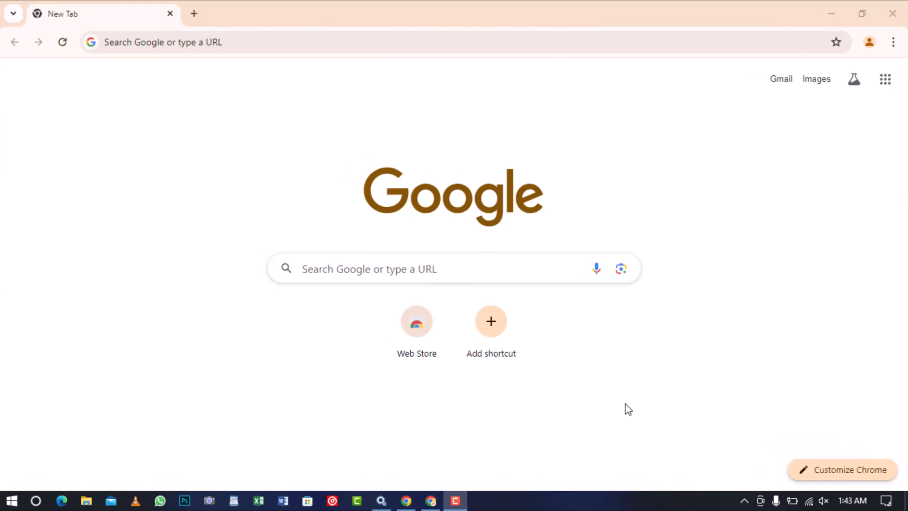
Step: Search 'adsense' on Google and land on the Google AdSense start page
{"action": "type", "text": "ad"}
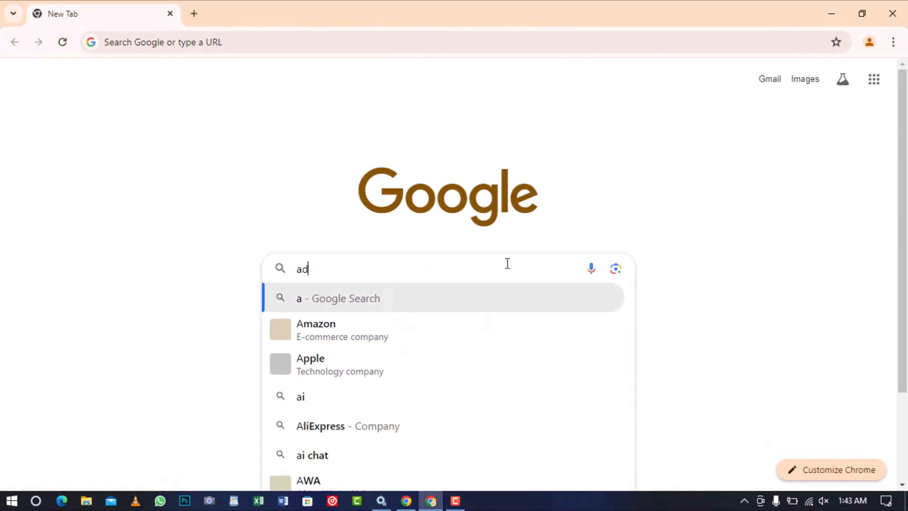
{"action": "type", "text": "adsense"}
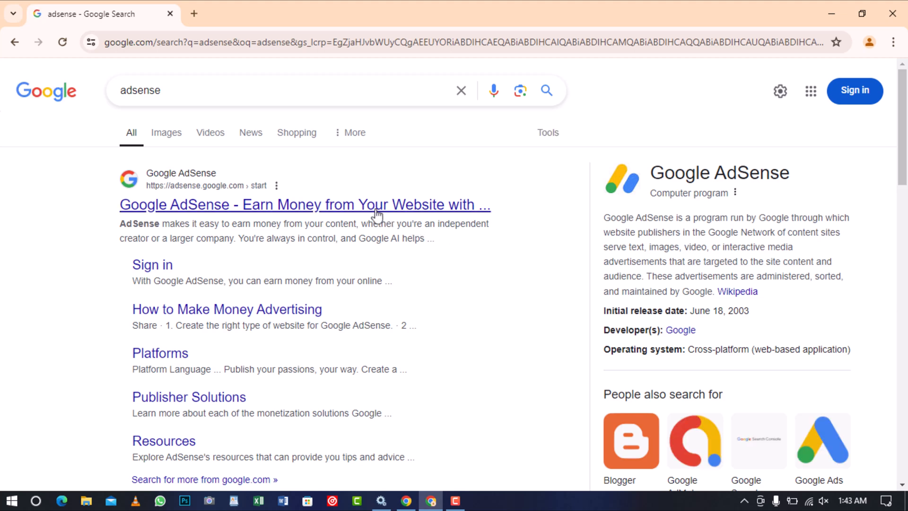
{"action": "left_click", "coordinate": [304, 204]}
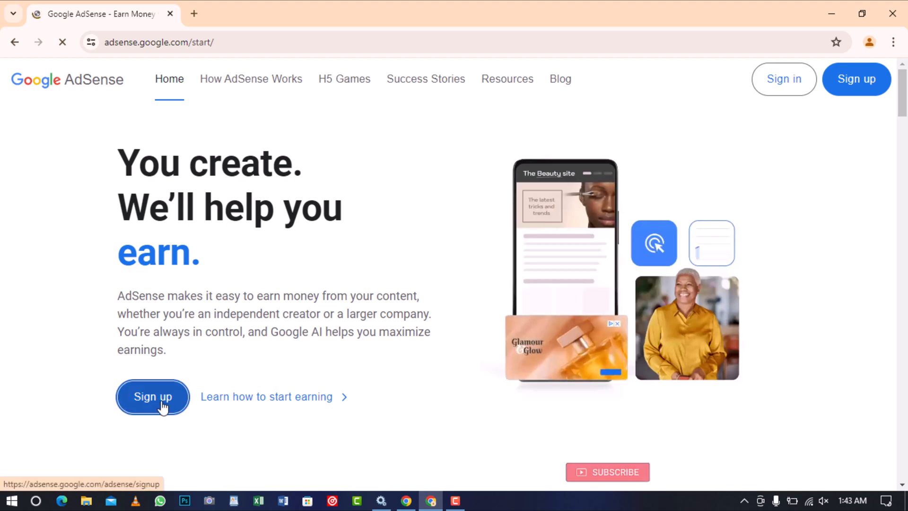
Step: Begin AdSense sign-up and enter a different Google account's .com email address
{"action": "left_click", "coordinate": [152, 396]}
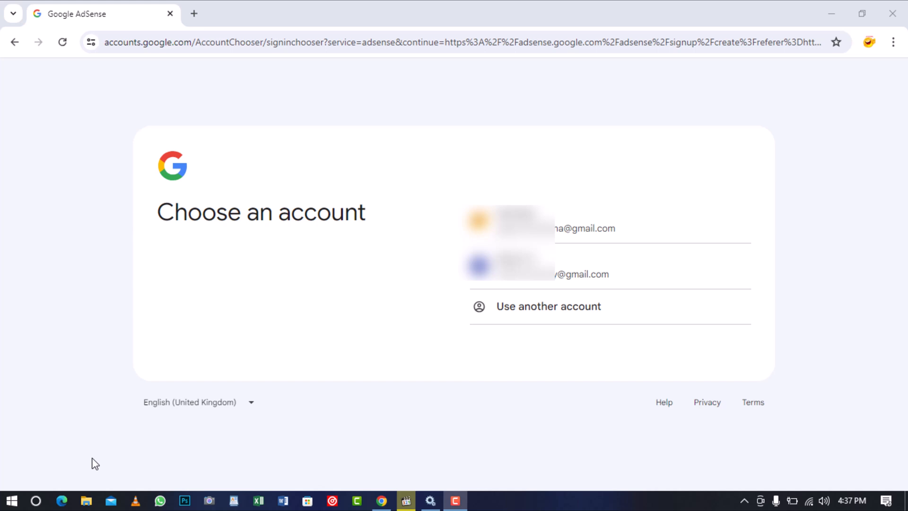
{"action": "mouse_move", "coordinate": [588, 224]}
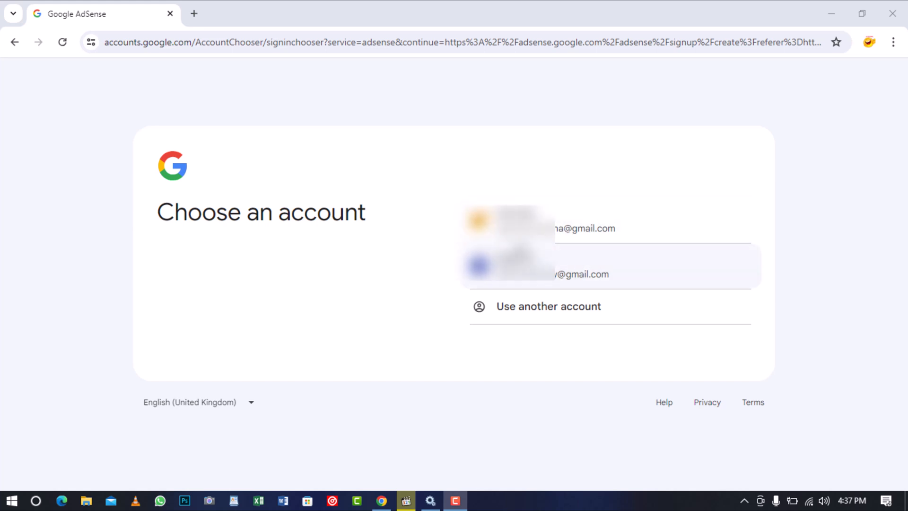
{"action": "mouse_move", "coordinate": [525, 316]}
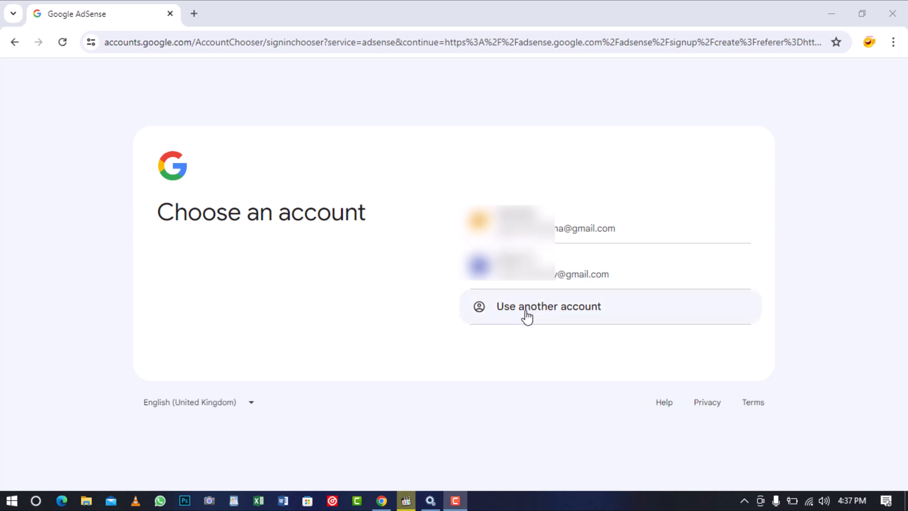
{"action": "left_click", "coordinate": [548, 306]}
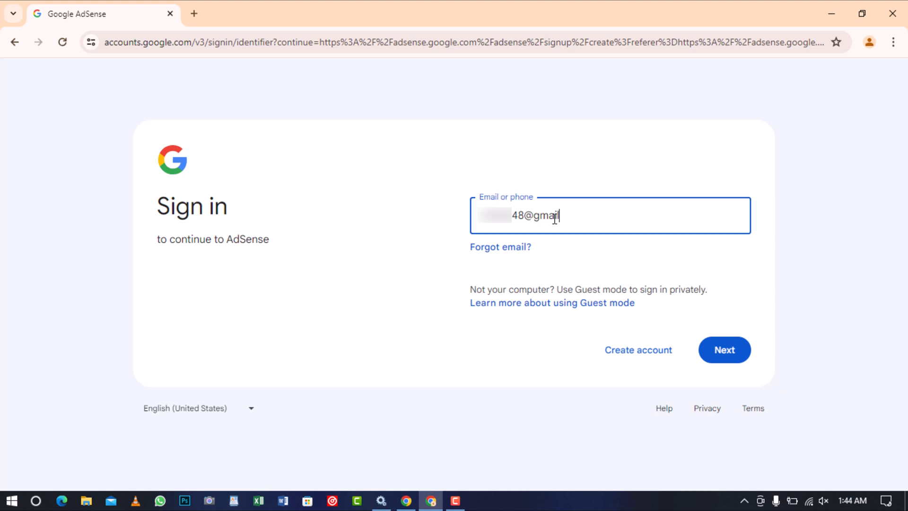
{"action": "type", "text": ".com"}
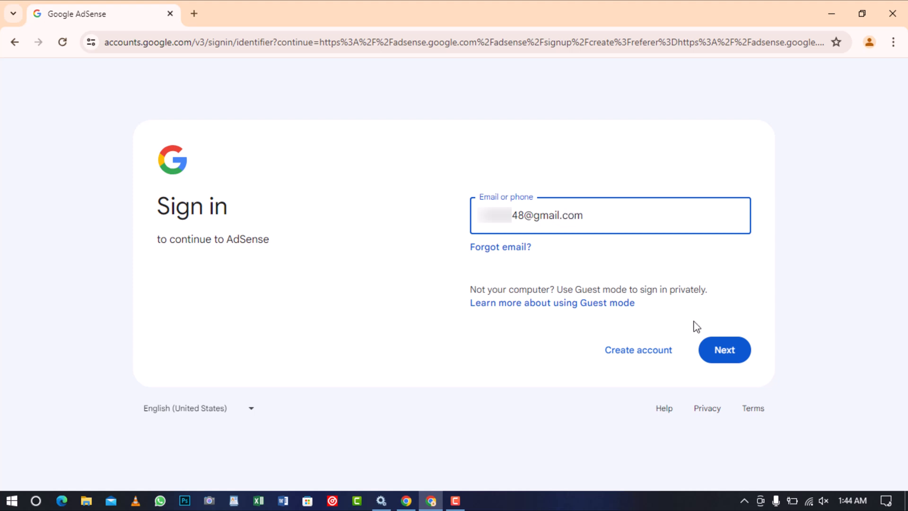
{"action": "left_click", "coordinate": [723, 350]}
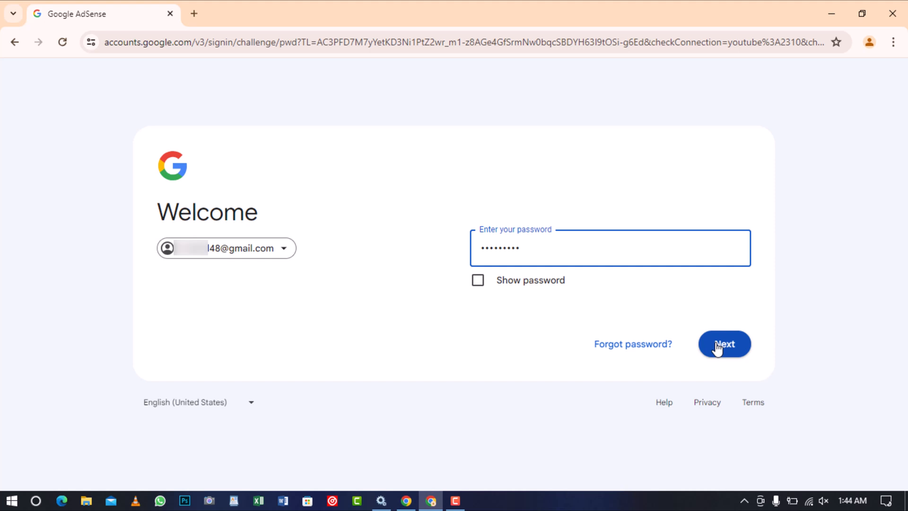
Step: Submit the password to finish signing in and reach the AdSense sign-up form
{"action": "left_click", "coordinate": [724, 343]}
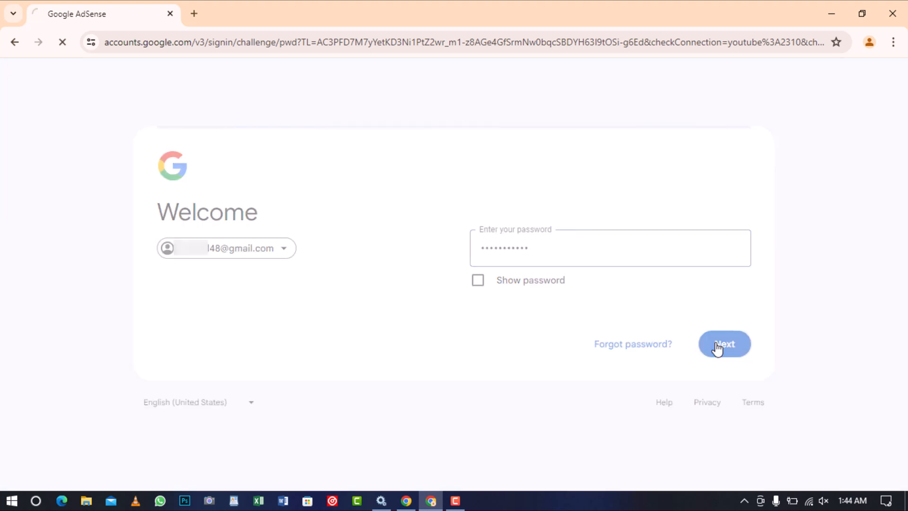
{"action": "left_click", "coordinate": [724, 344]}
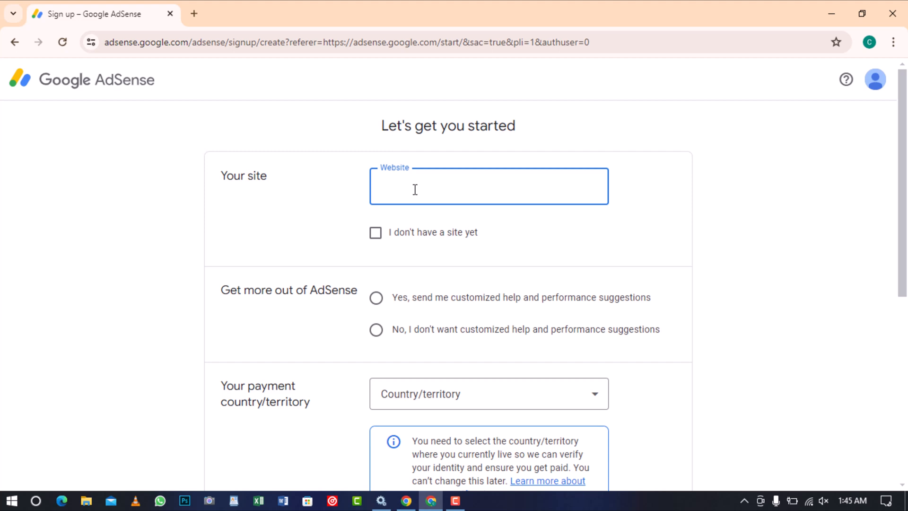
{"action": "left_click", "coordinate": [488, 186]}
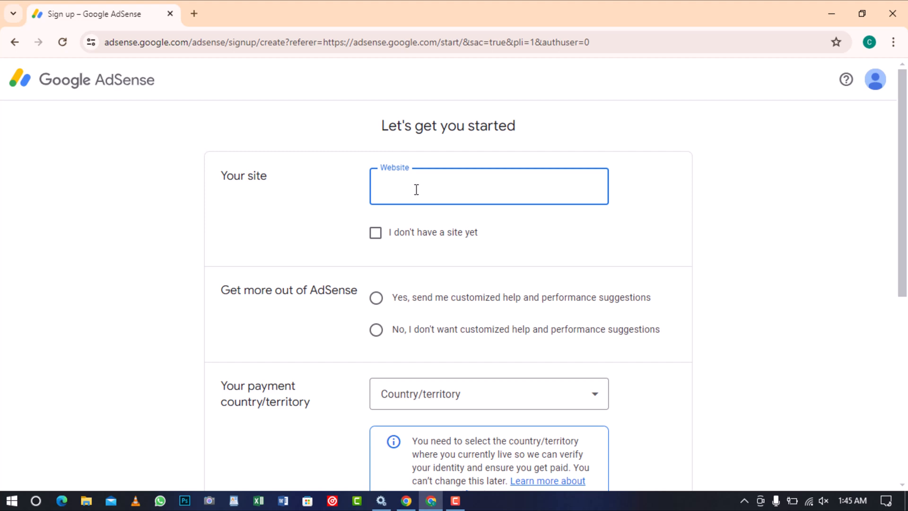
{"action": "left_click", "coordinate": [487, 187]}
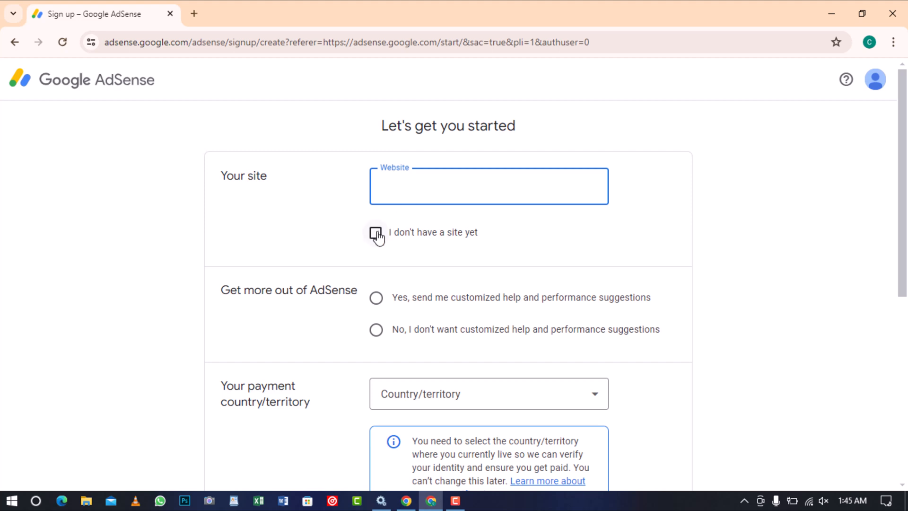
{"action": "left_click", "coordinate": [488, 186]}
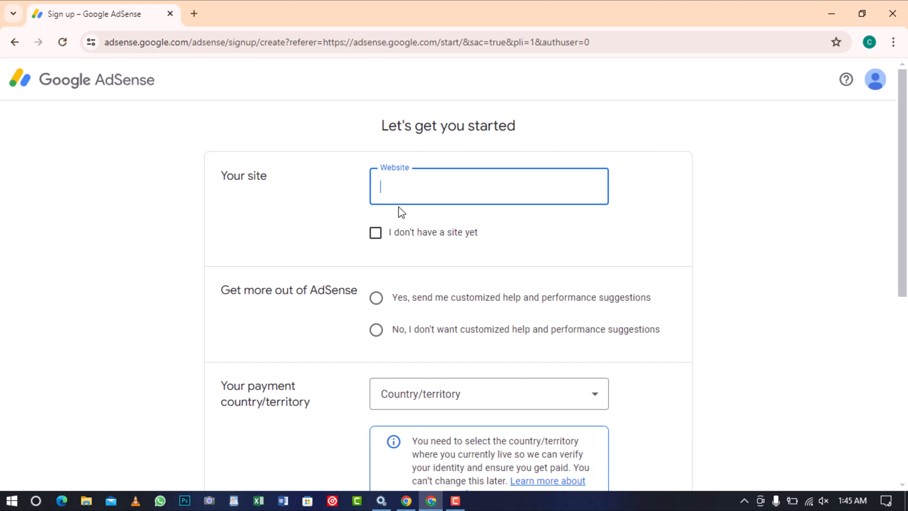
{"action": "mouse_move", "coordinate": [420, 192]}
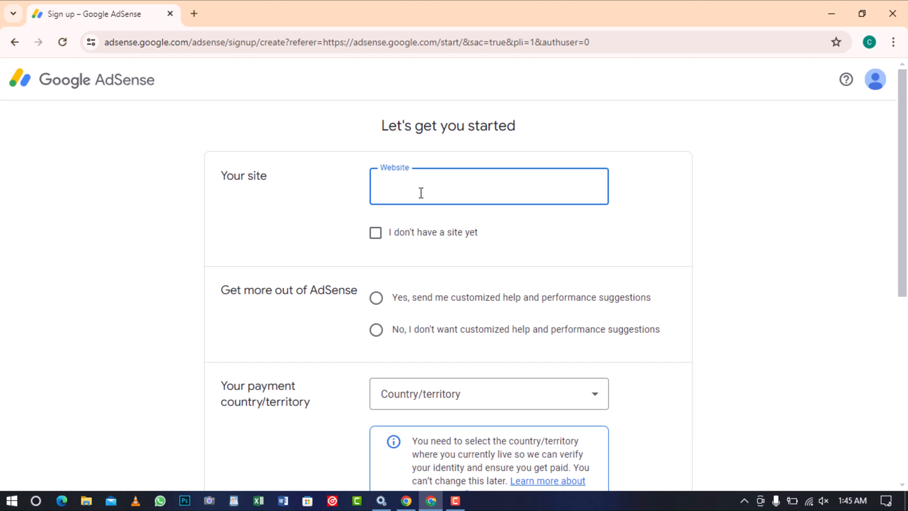
{"action": "type", "text": "https://agemenyhelena.wixsite.com"}
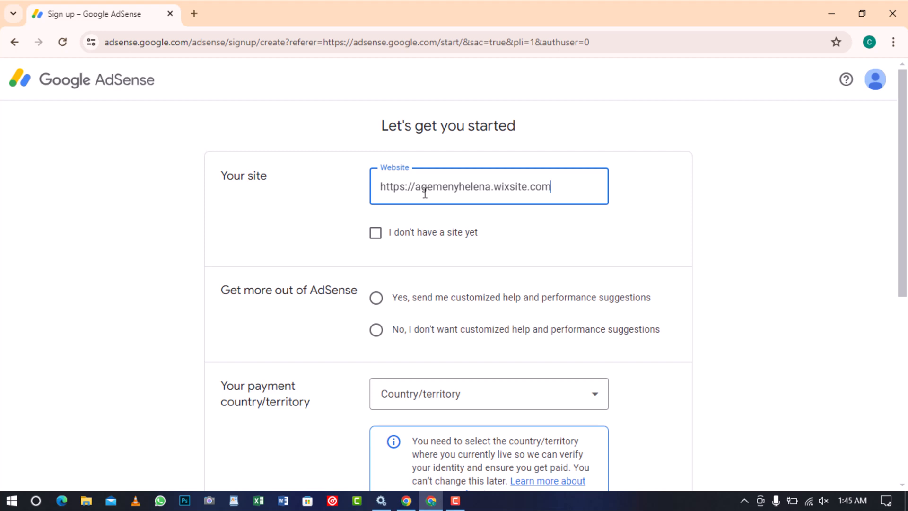
Step: Choose 'Yes, send me customized help and performance suggestions'
{"action": "scroll", "scroll_direction": "down", "scroll_amount": 3}
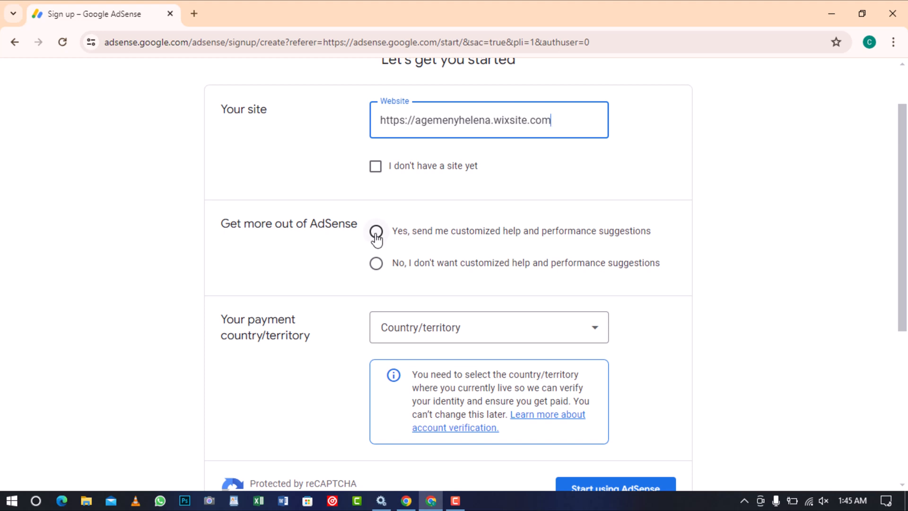
{"action": "mouse_move", "coordinate": [376, 264]}
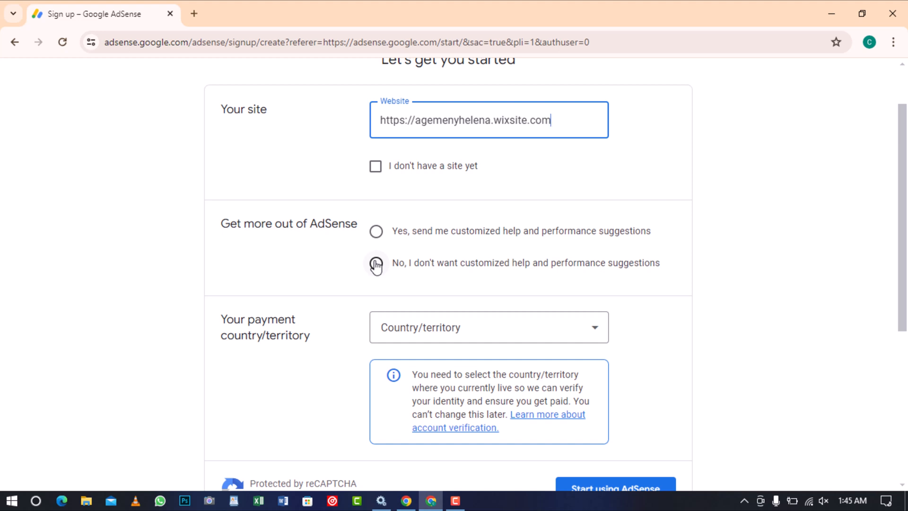
{"action": "left_click", "coordinate": [375, 230]}
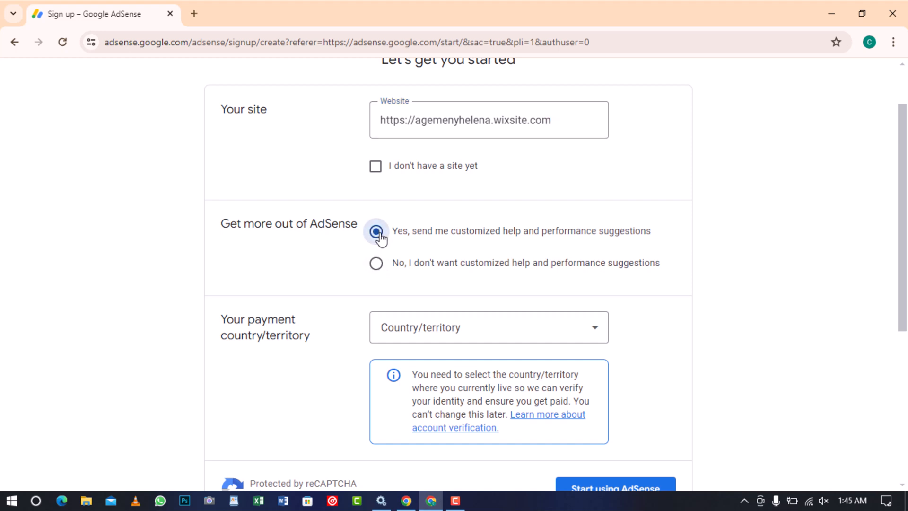
{"action": "left_click", "coordinate": [375, 231]}
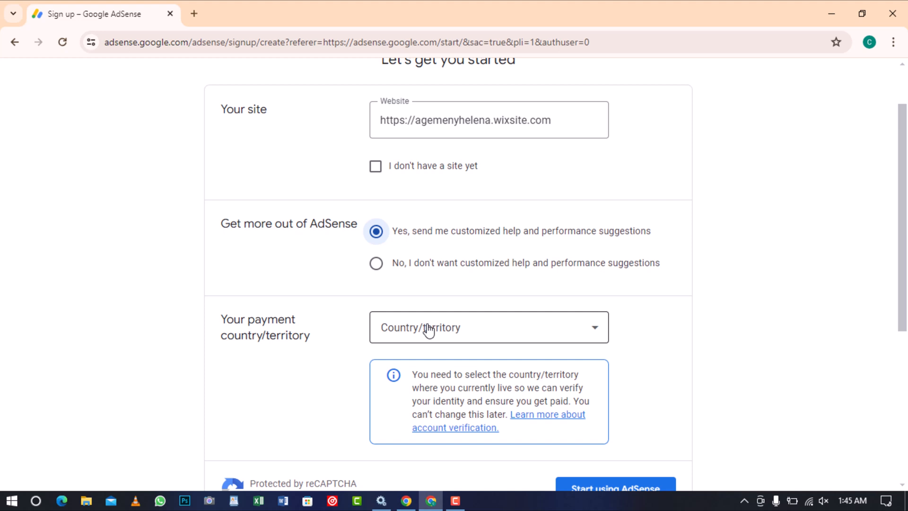
Step: Select United Kingdom as the payment country/territory
{"action": "left_click", "coordinate": [488, 326]}
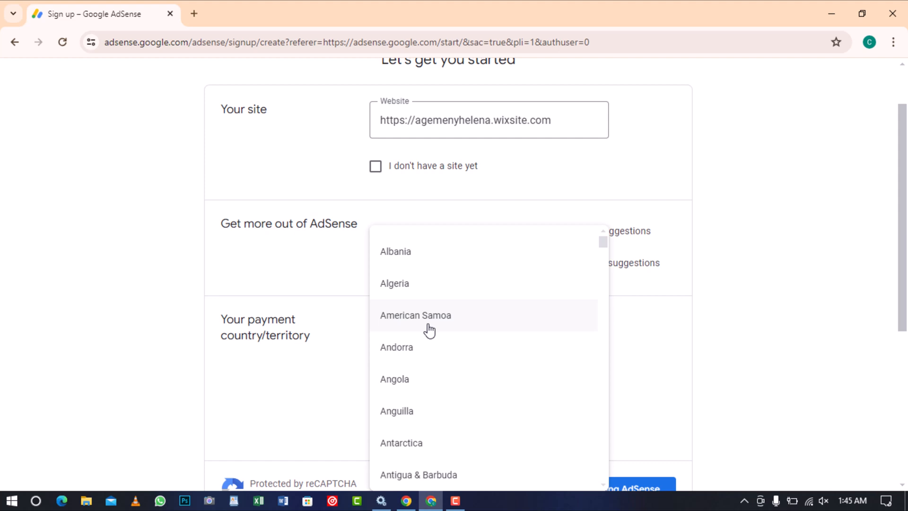
{"action": "scroll", "scroll_direction": "down", "scroll_amount": 3}
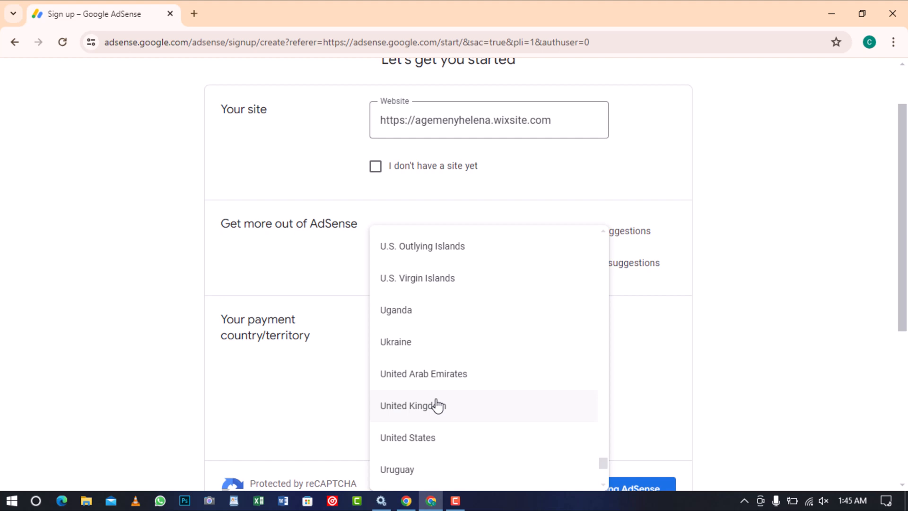
{"action": "left_click", "coordinate": [412, 405]}
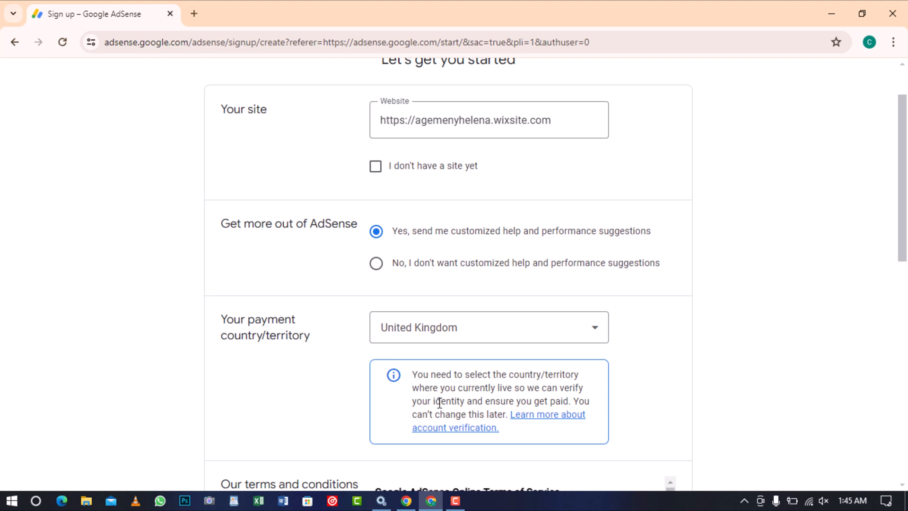
Step: Accept the AdSense terms agreement and create the account via 'Start using AdSense'
{"action": "scroll", "scroll_direction": "down", "scroll_amount": 3}
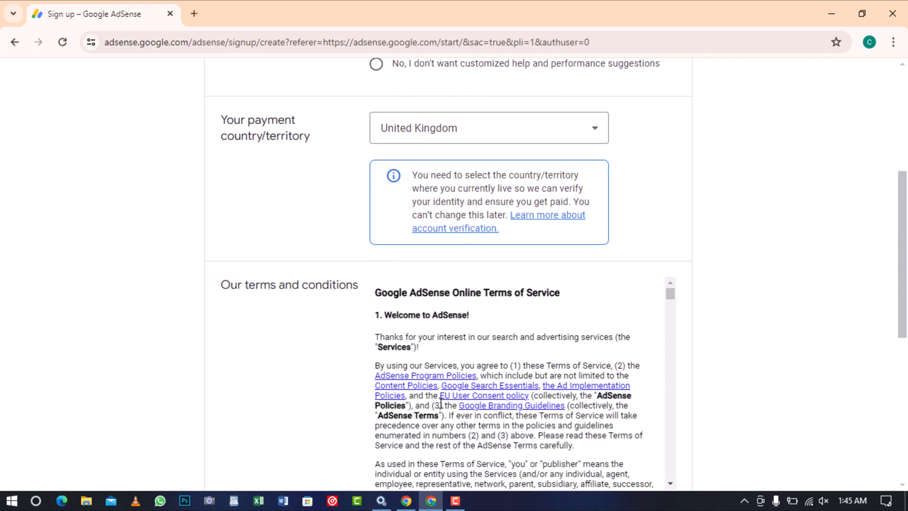
{"action": "scroll", "scroll_direction": "down", "scroll_amount": 3}
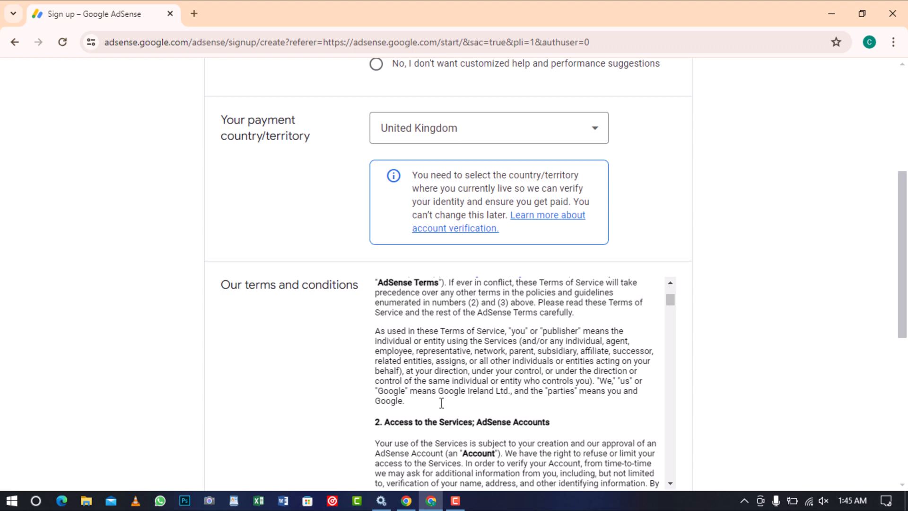
{"action": "scroll", "scroll_direction": "down", "scroll_amount": 3}
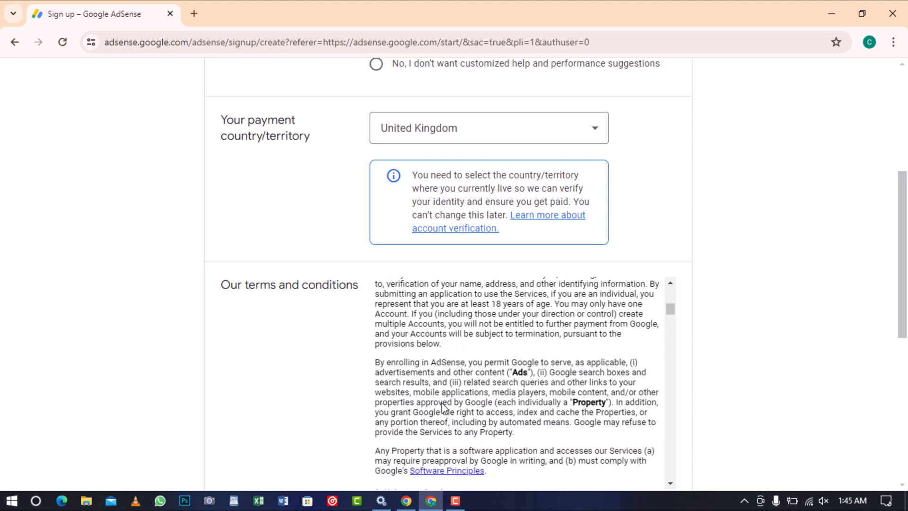
{"action": "scroll", "scroll_direction": "down", "scroll_amount": 3}
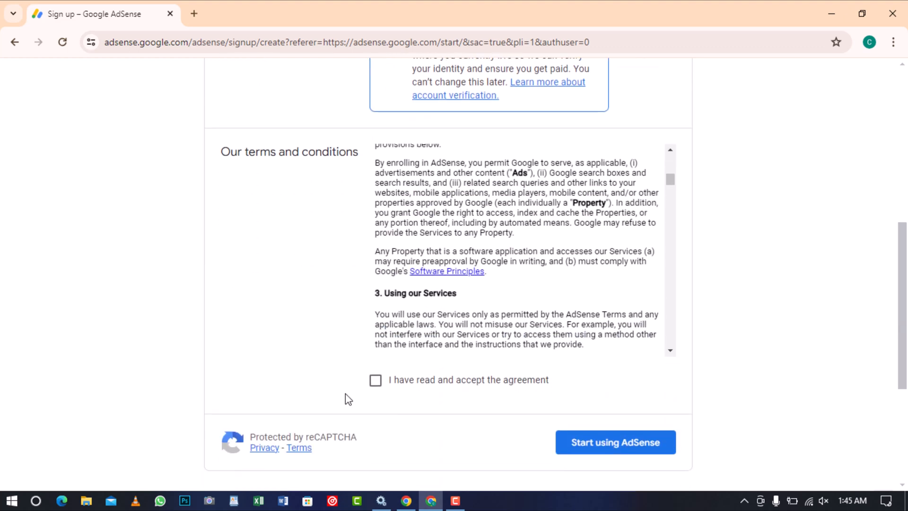
{"action": "left_click", "coordinate": [375, 380]}
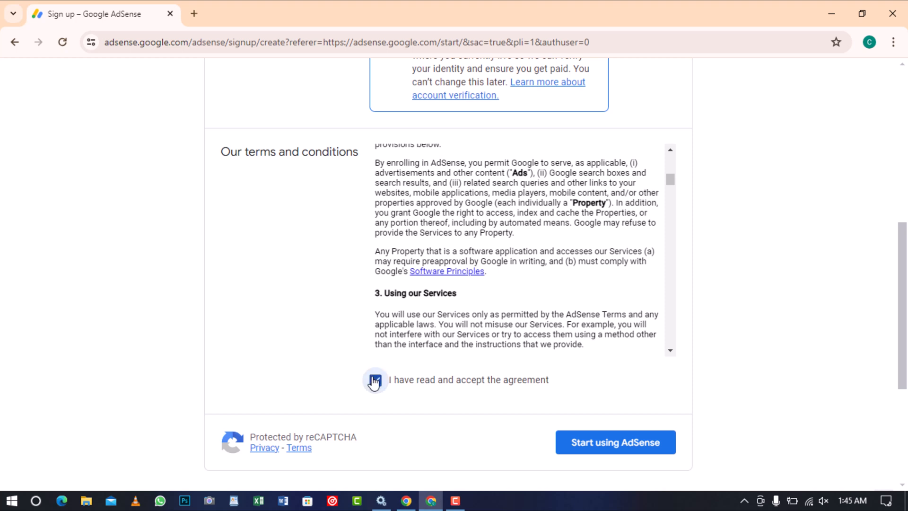
{"action": "left_click", "coordinate": [376, 380]}
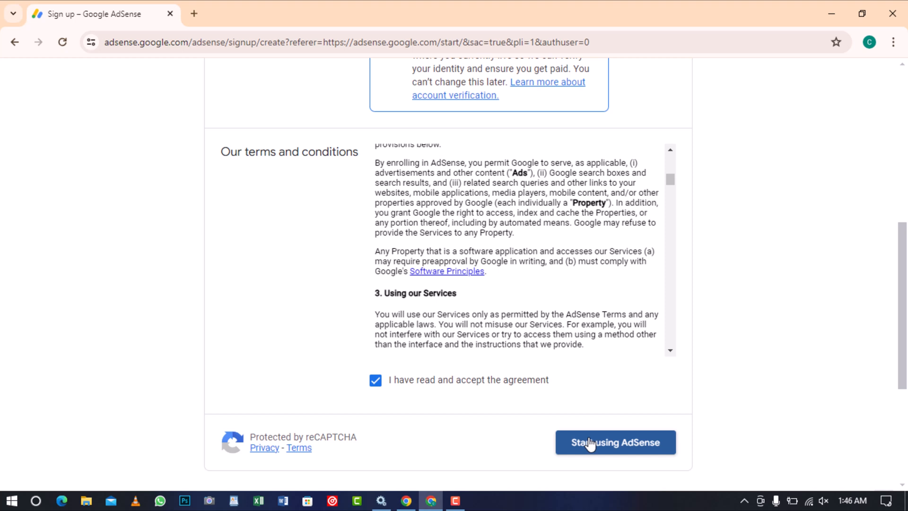
{"action": "left_click", "coordinate": [615, 442]}
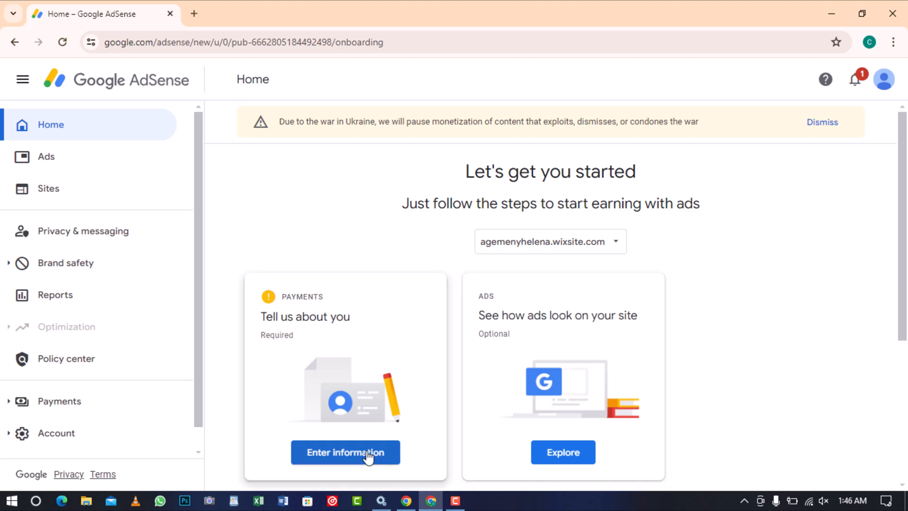
Step: Start the payments customer info and set the account type to Individual
{"action": "left_click", "coordinate": [345, 451]}
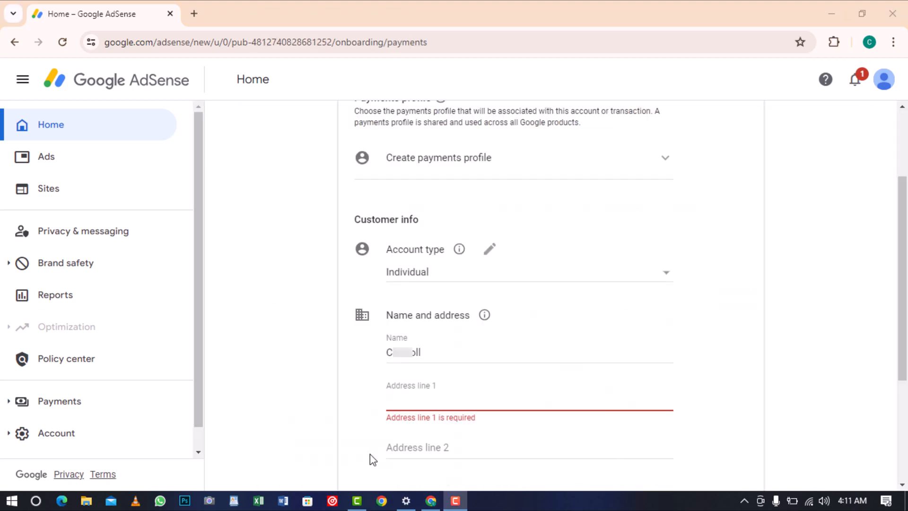
{"action": "left_click", "coordinate": [525, 271]}
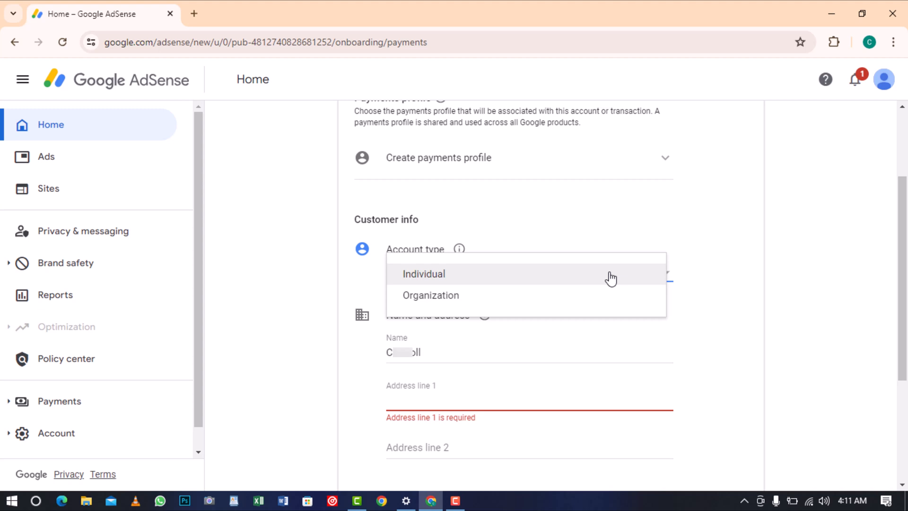
{"action": "mouse_move", "coordinate": [549, 305]}
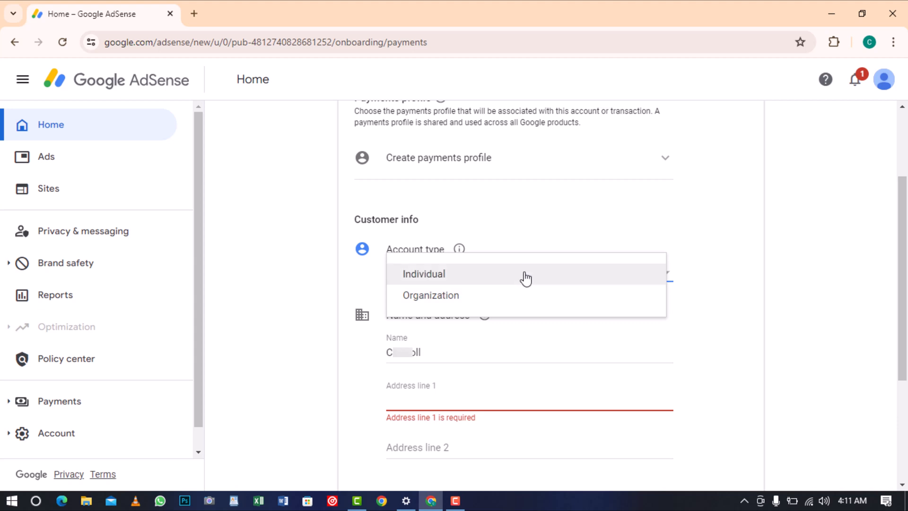
{"action": "left_click", "coordinate": [423, 274]}
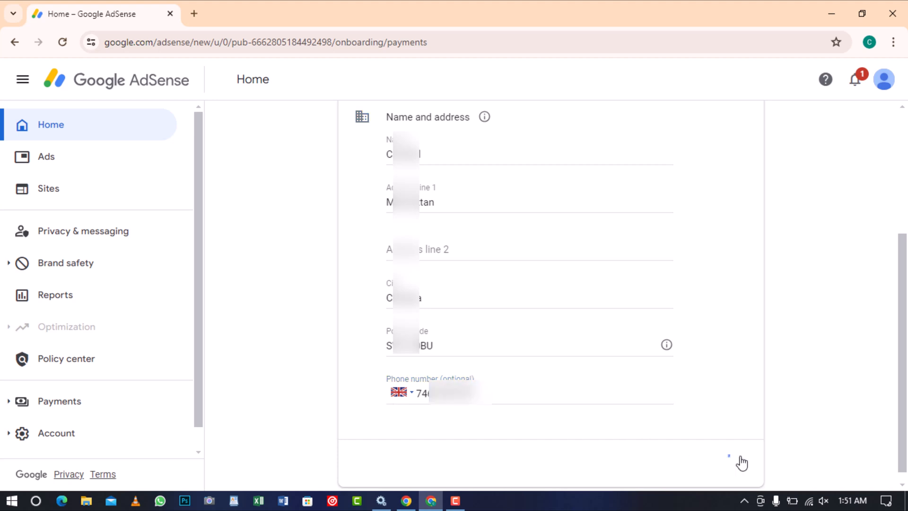
Step: Submit the customer info, choosing 'Use address as is' for the unverified address
{"action": "left_click", "coordinate": [728, 456]}
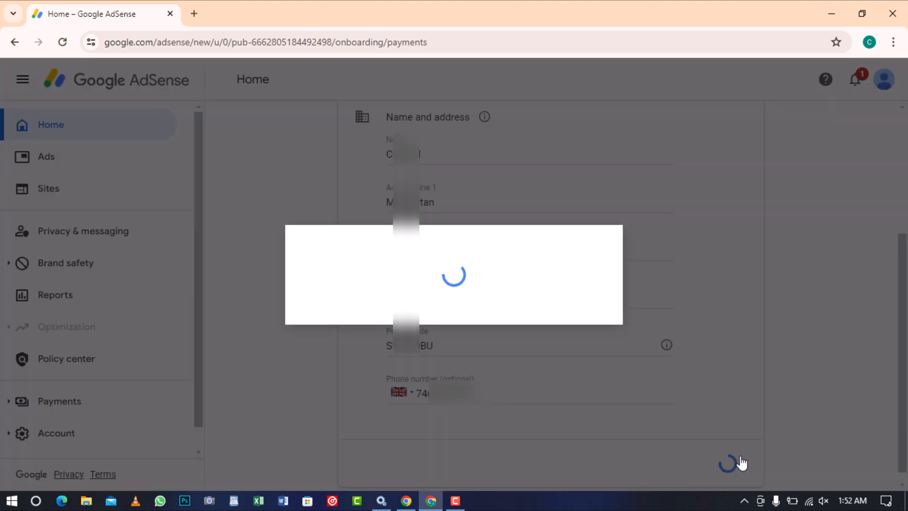
{"action": "left_click", "coordinate": [728, 464]}
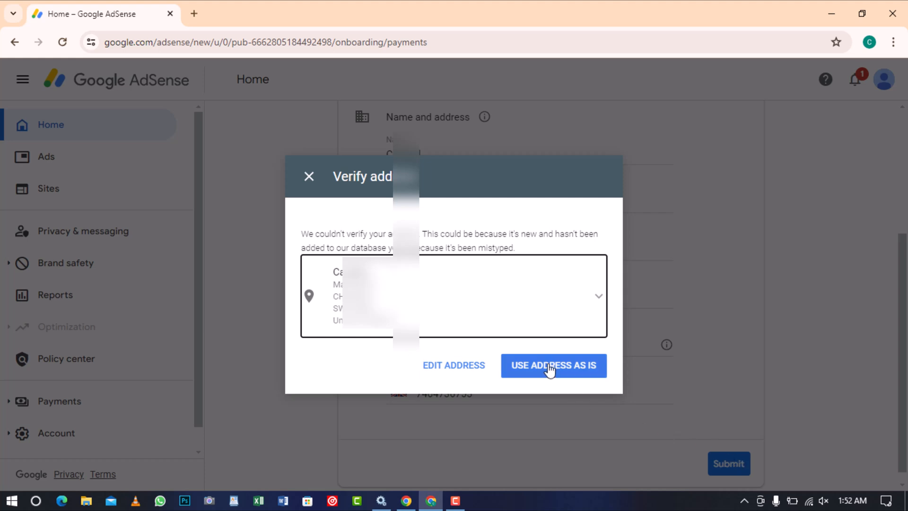
{"action": "left_click", "coordinate": [553, 365]}
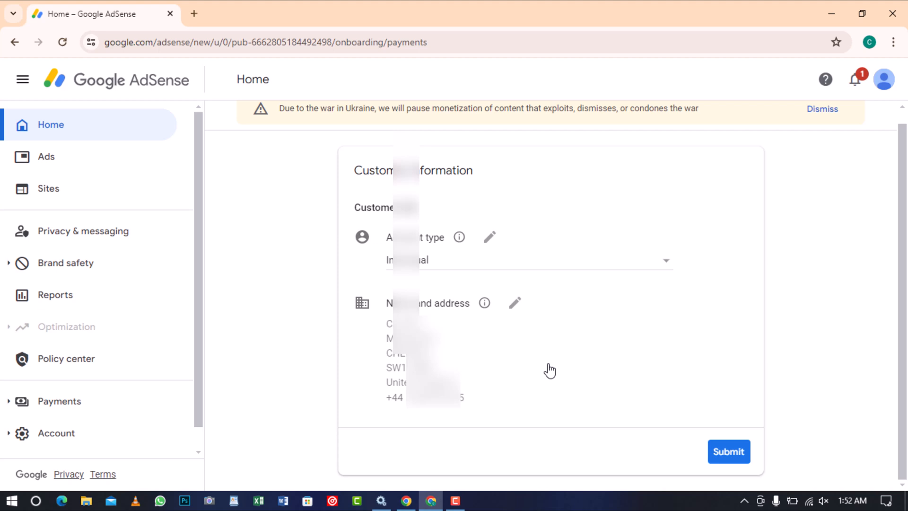
{"action": "left_click", "coordinate": [728, 452]}
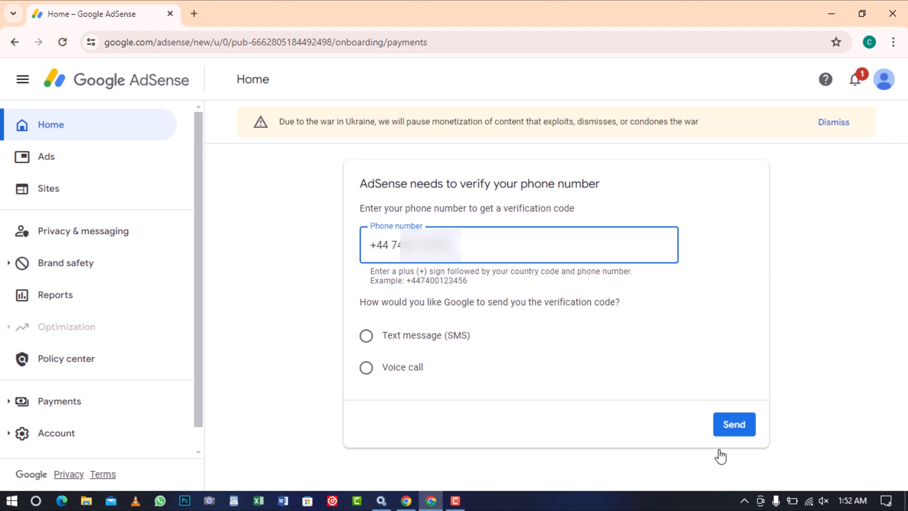
{"action": "mouse_move", "coordinate": [501, 392]}
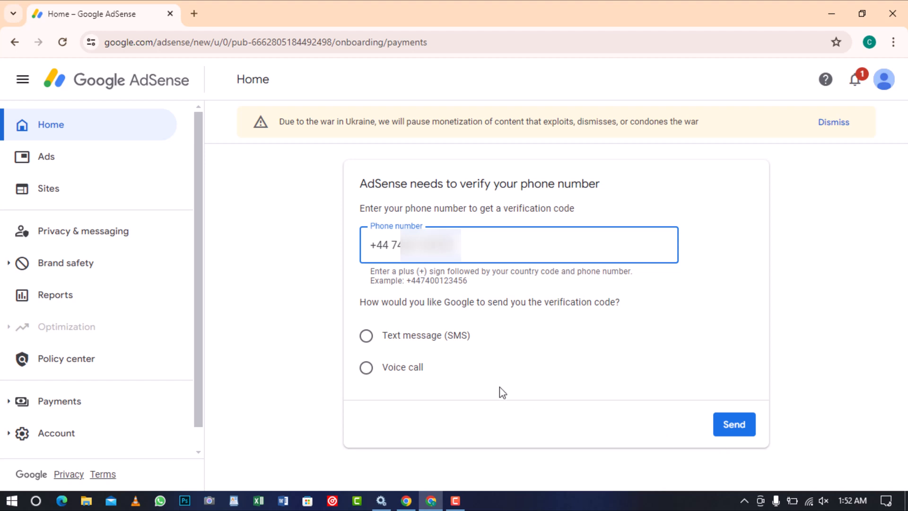
Step: Request the verification code by Text message (SMS) and send it
{"action": "left_click", "coordinate": [366, 335]}
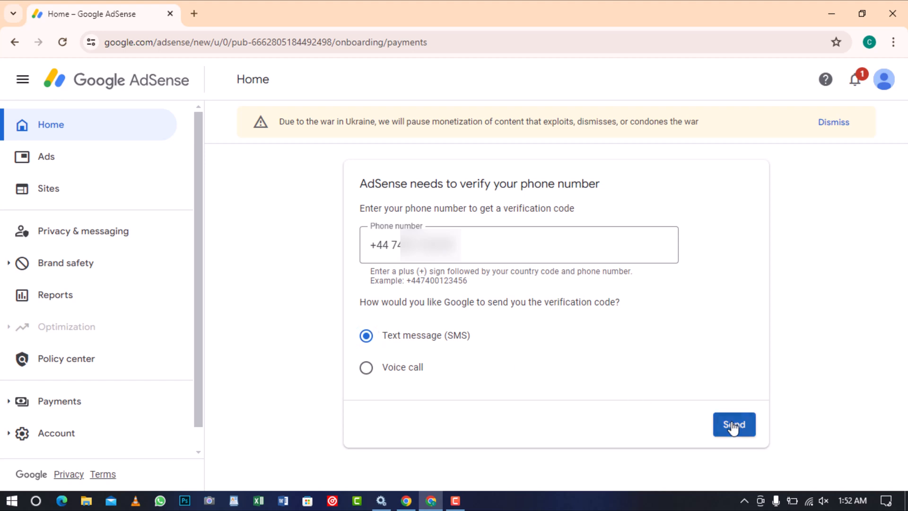
{"action": "left_click", "coordinate": [734, 424]}
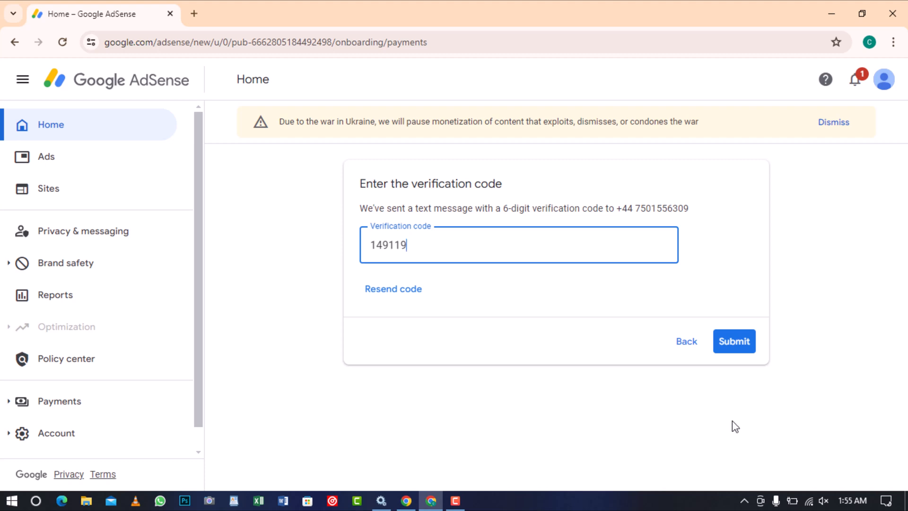
Step: Submit the 6-digit phone verification code so the payments step shows complete
{"action": "left_click", "coordinate": [734, 342]}
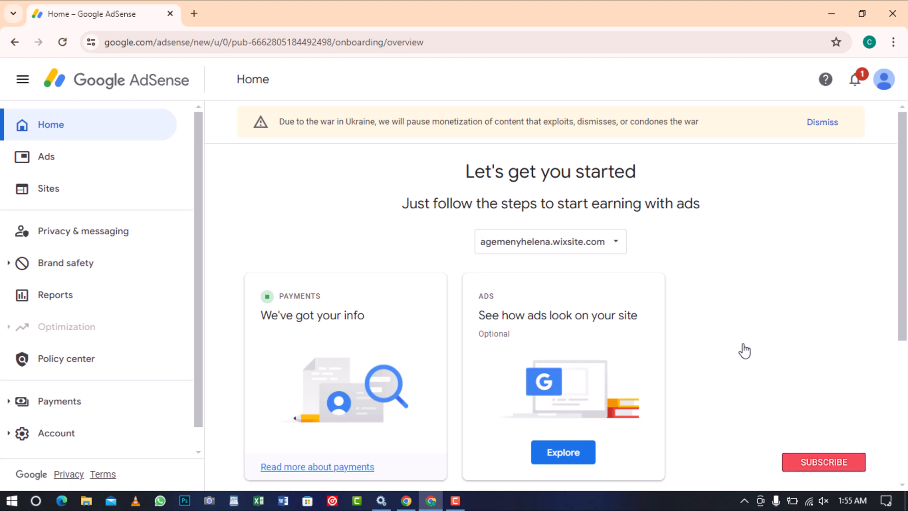
Step: Explore the Ads card to load the Goelop page in the ad settings preview, dismissing the intent-driven formats tip
{"action": "left_click", "coordinate": [823, 461]}
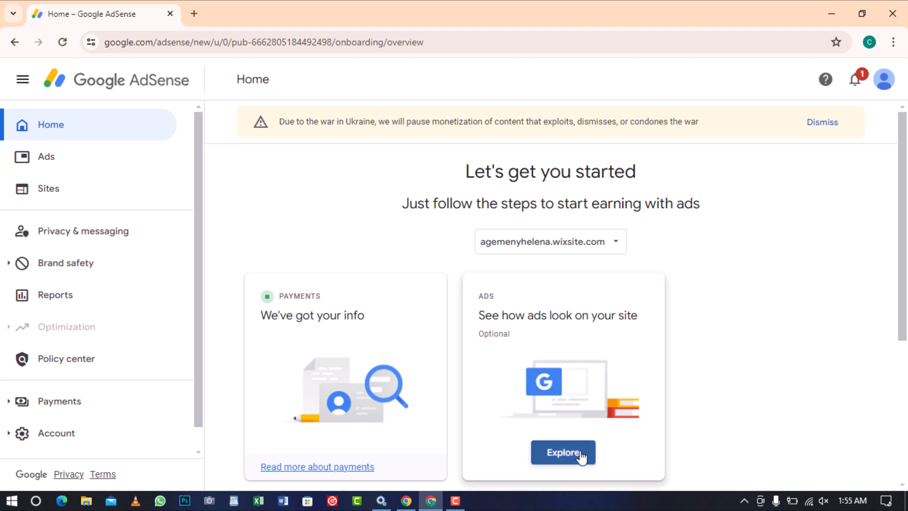
{"action": "left_click", "coordinate": [562, 452]}
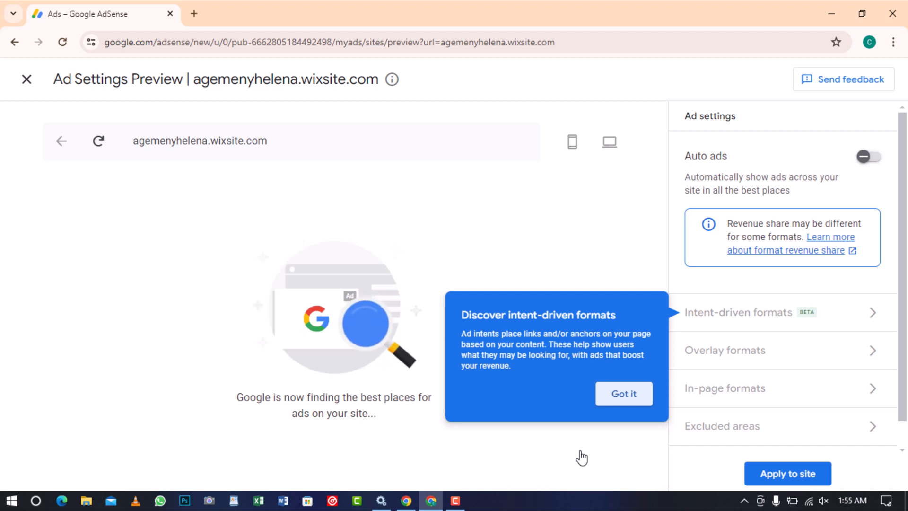
{"action": "left_click", "coordinate": [623, 394]}
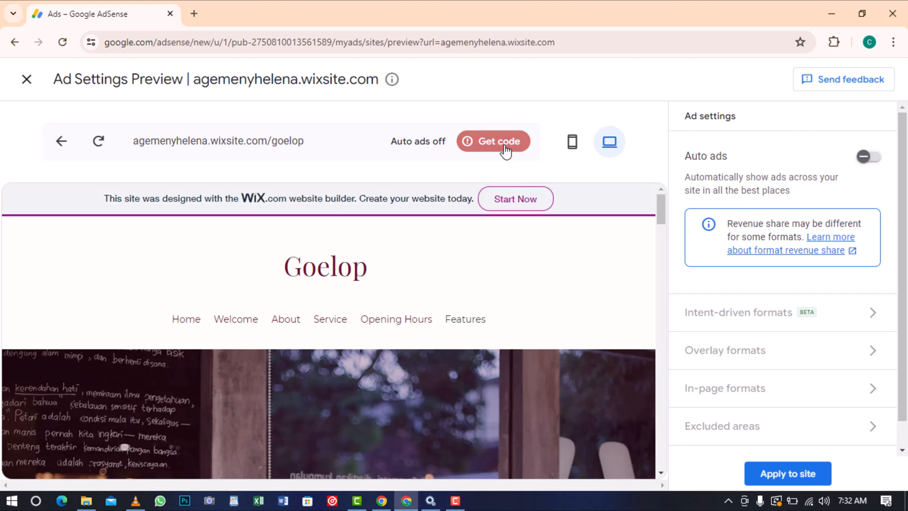
Step: Copy the site's AdSense code snippet to the clipboard and return to the preview
{"action": "left_click", "coordinate": [492, 141]}
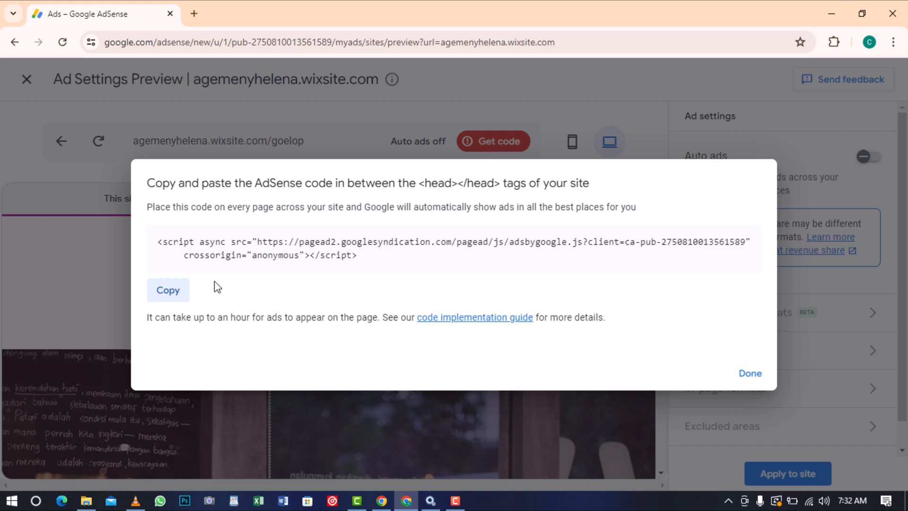
{"action": "left_click", "coordinate": [168, 289]}
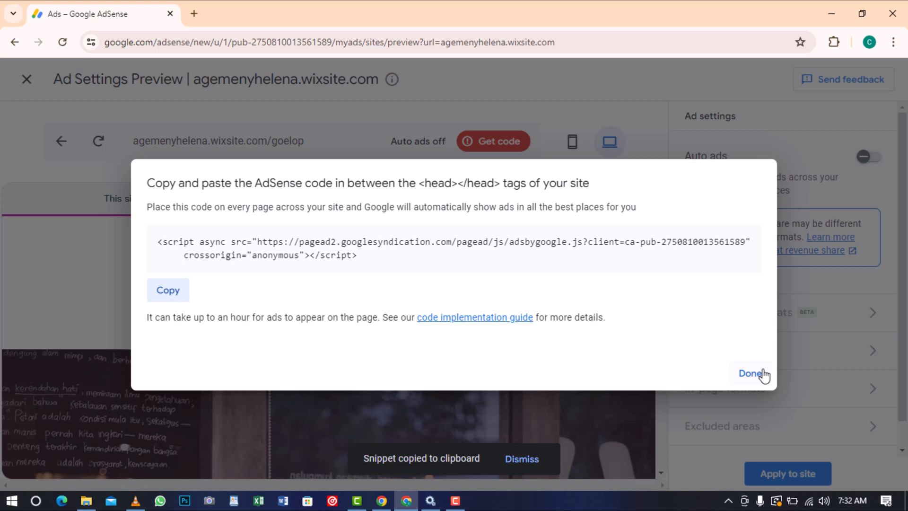
{"action": "left_click", "coordinate": [752, 372]}
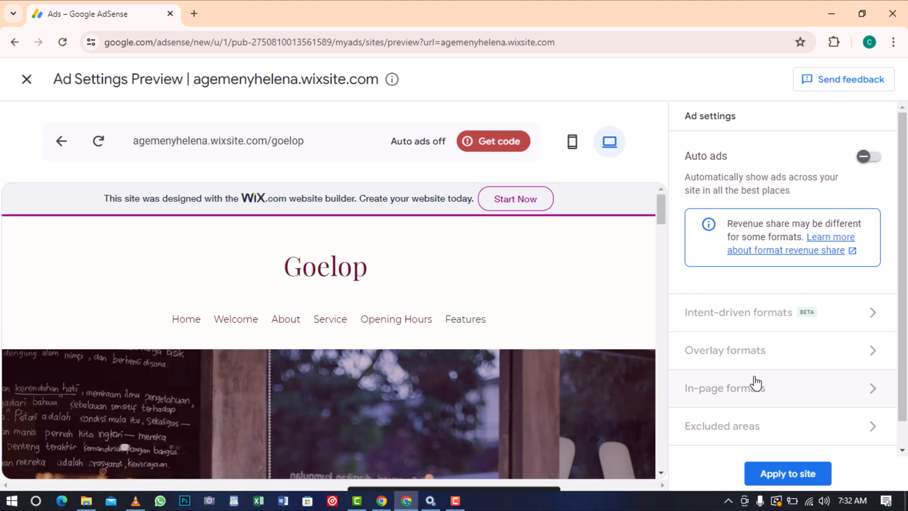
{"action": "mouse_move", "coordinate": [756, 382]}
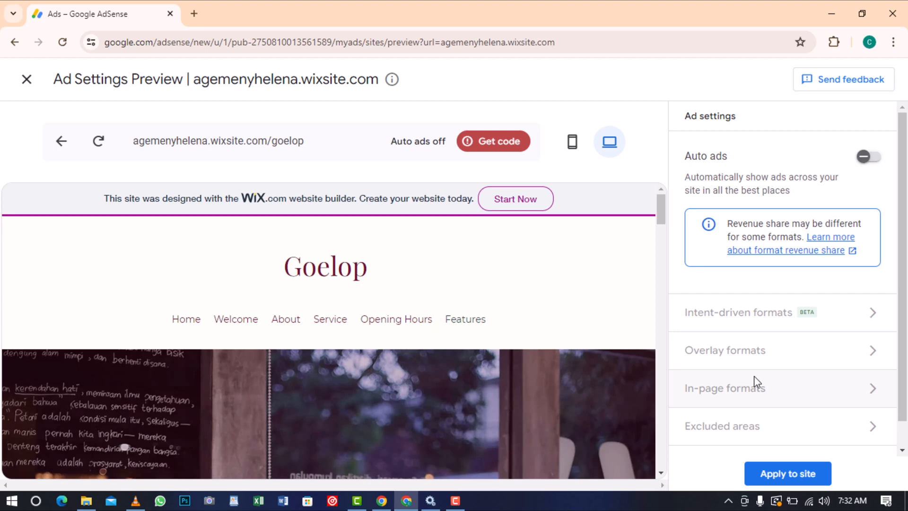
{"action": "mouse_move", "coordinate": [873, 208]}
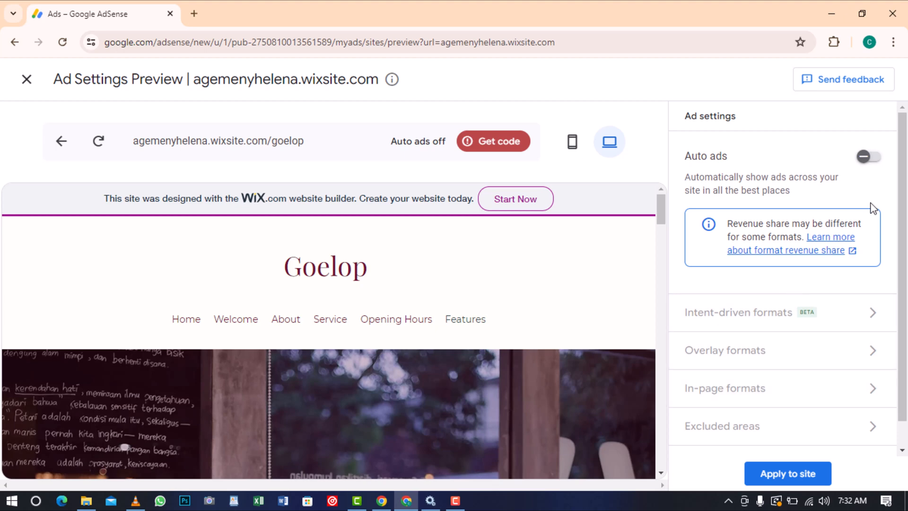
Step: Switch auto ads on and preview the Goelop page on a phone with an anchor ad
{"action": "left_click", "coordinate": [868, 156]}
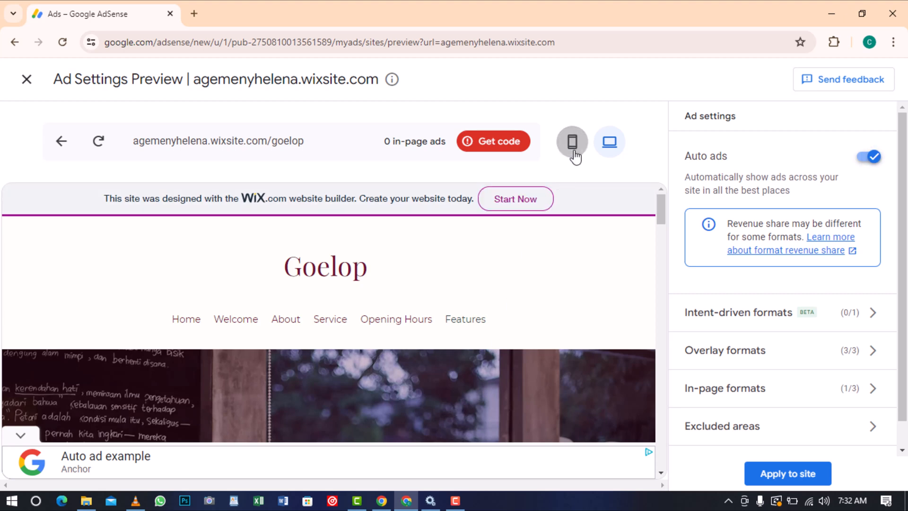
{"action": "left_click", "coordinate": [571, 141]}
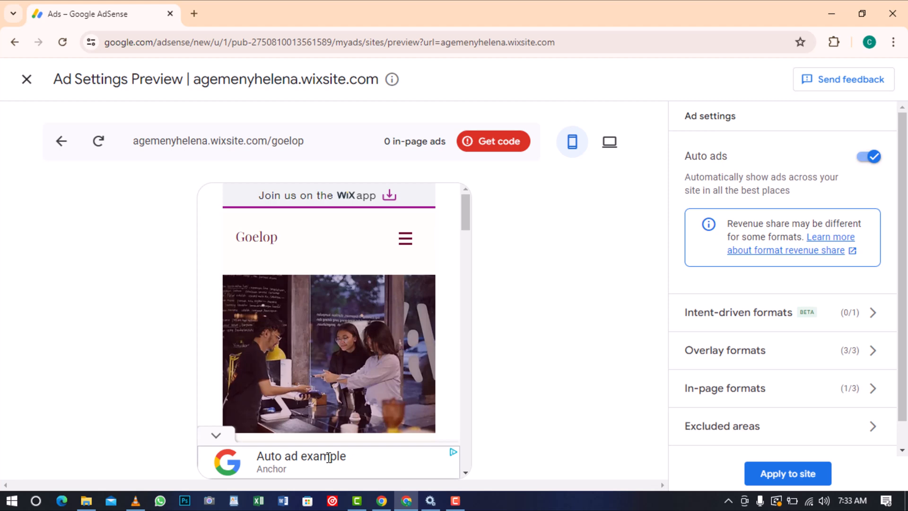
{"action": "mouse_move", "coordinate": [798, 341]}
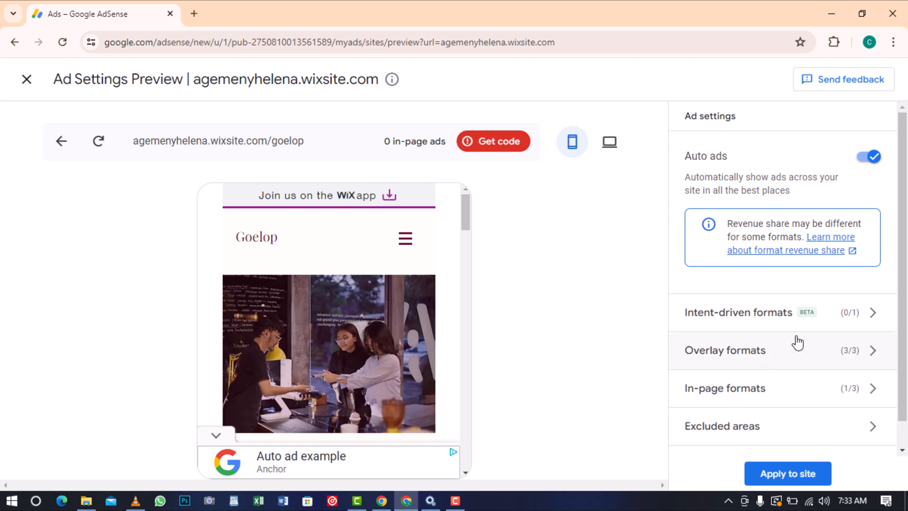
Step: Review intent-driven formats, leaving Ad intents unchecked, and return to the ad settings list
{"action": "left_click", "coordinate": [738, 312]}
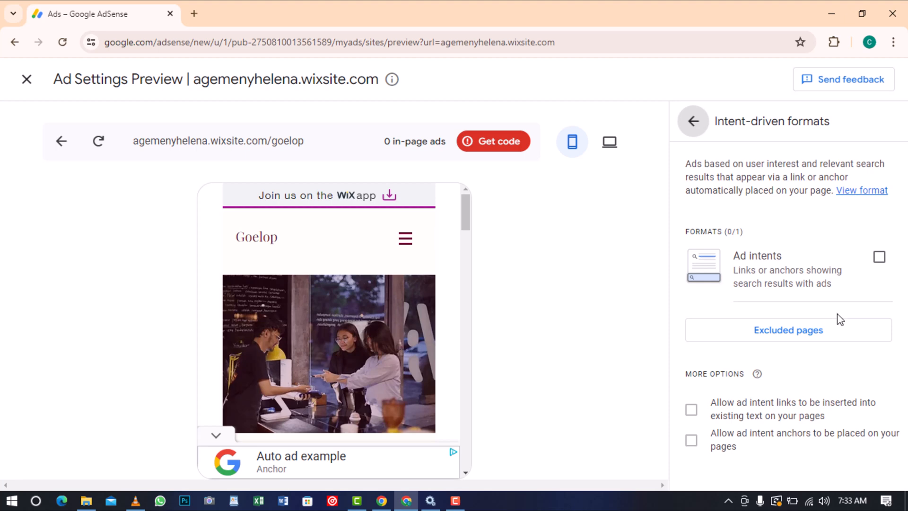
{"action": "mouse_move", "coordinate": [839, 321]}
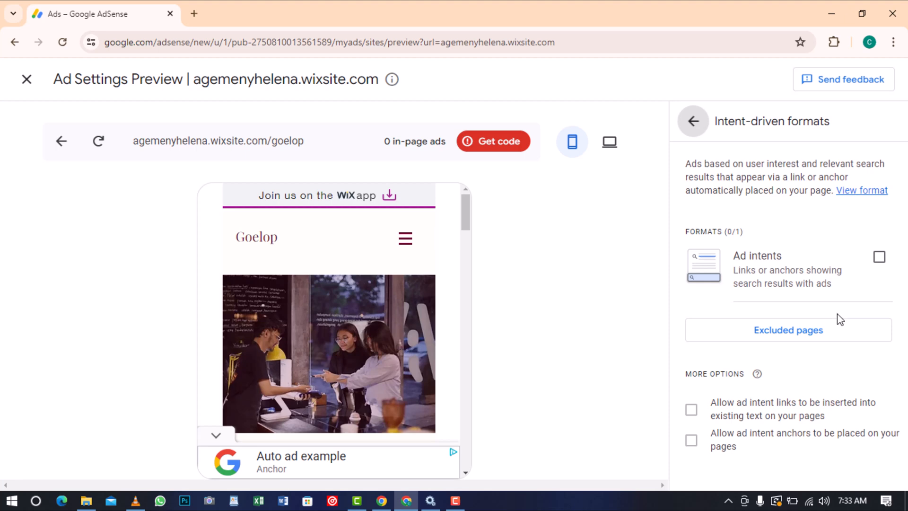
{"action": "mouse_move", "coordinate": [839, 321]}
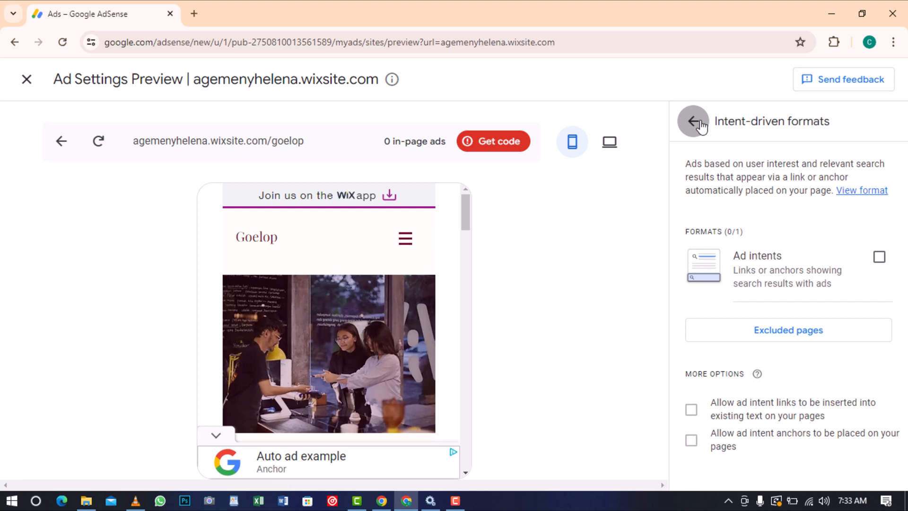
{"action": "left_click", "coordinate": [692, 121]}
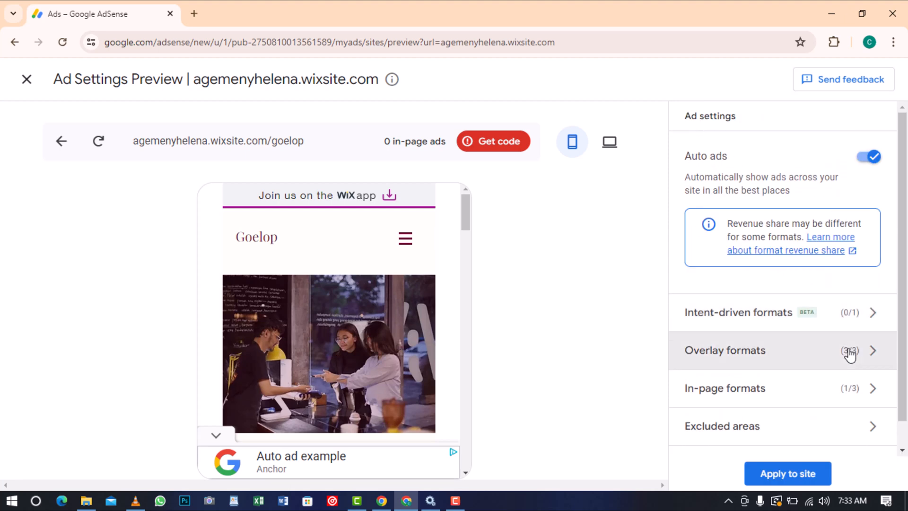
Step: In Overlay formats, disable side rail ads, keeping anchor and vignette ads enabled
{"action": "left_click", "coordinate": [724, 349]}
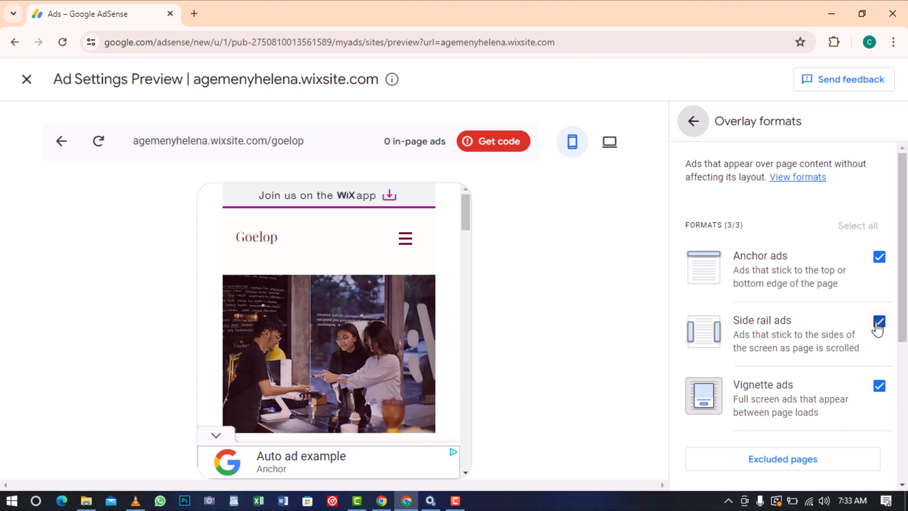
{"action": "left_click", "coordinate": [878, 321]}
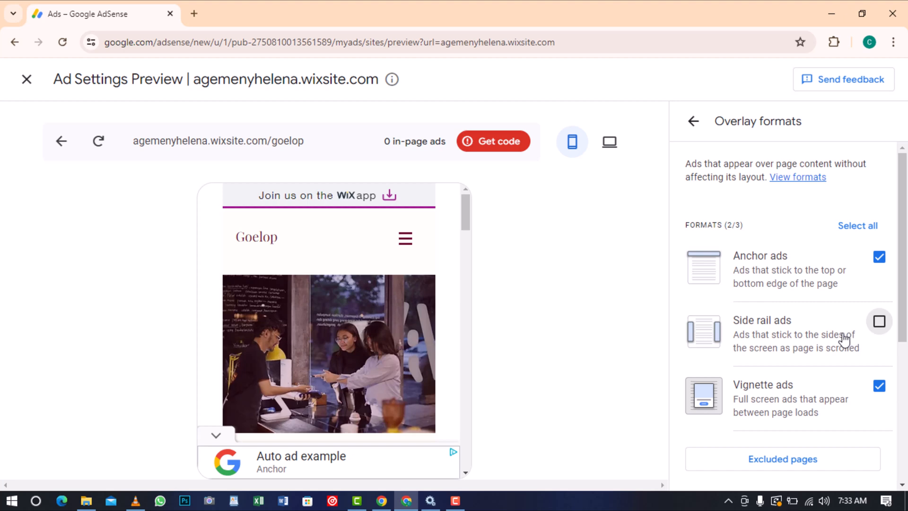
{"action": "scroll", "scroll_direction": "down", "scroll_amount": 3}
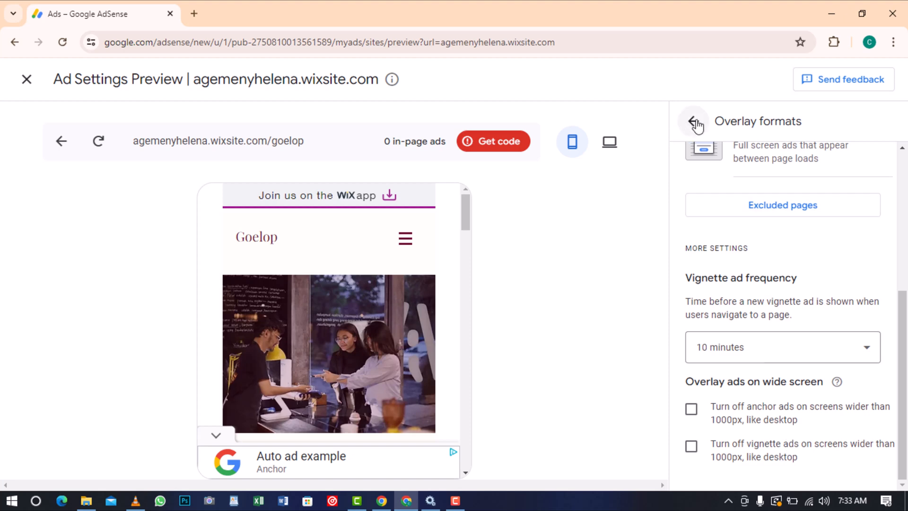
{"action": "left_click", "coordinate": [693, 121]}
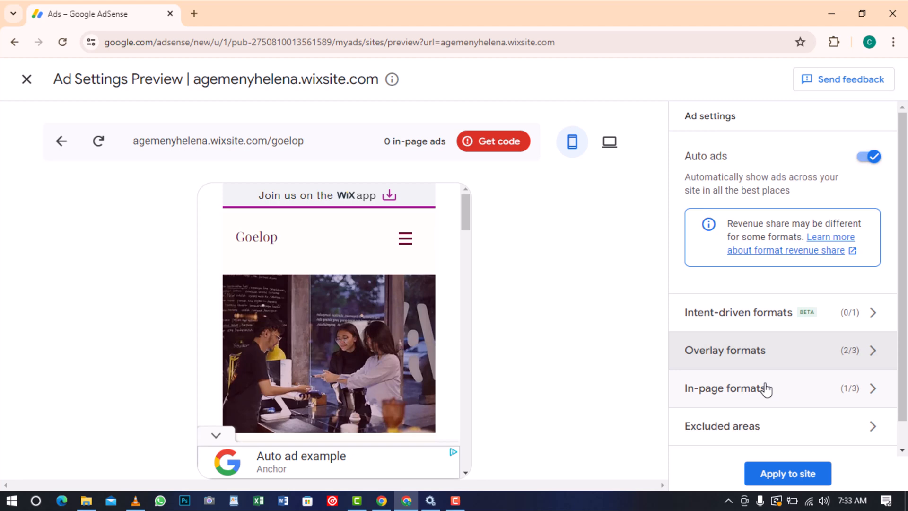
Step: In In-page formats, keep only banner ads and raise the ad load slider to Max
{"action": "left_click", "coordinate": [724, 388]}
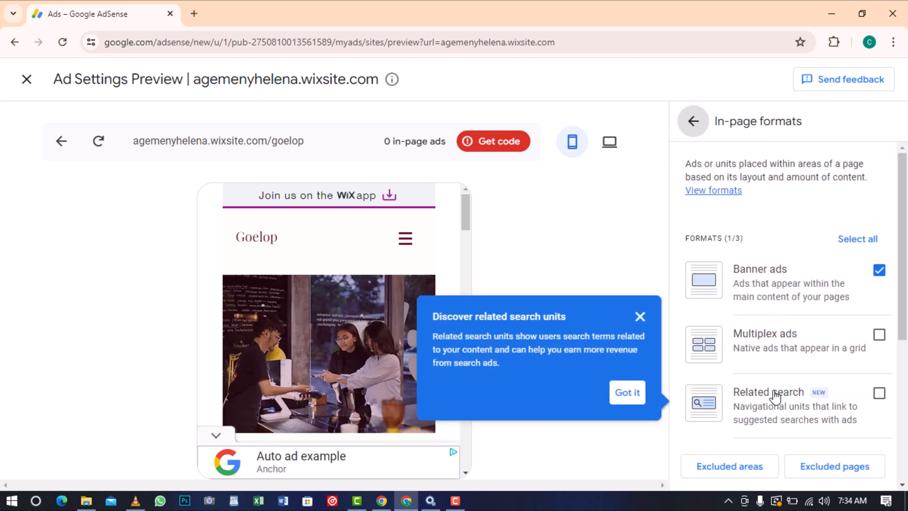
{"action": "mouse_move", "coordinate": [776, 401]}
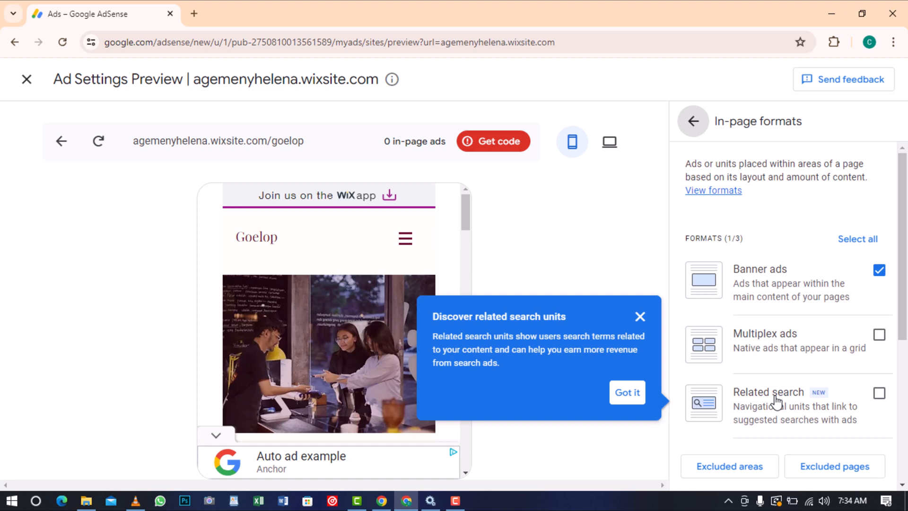
{"action": "mouse_move", "coordinate": [757, 458]}
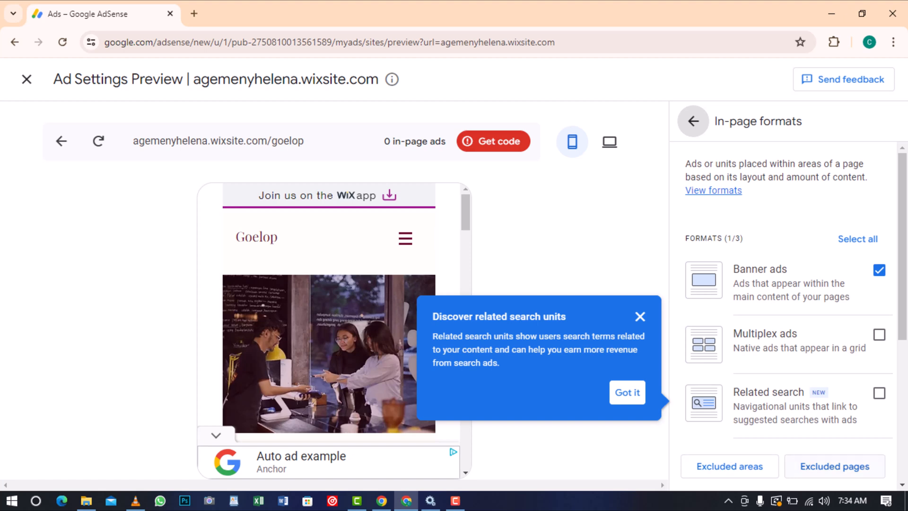
{"action": "scroll", "scroll_direction": "down", "scroll_amount": 3}
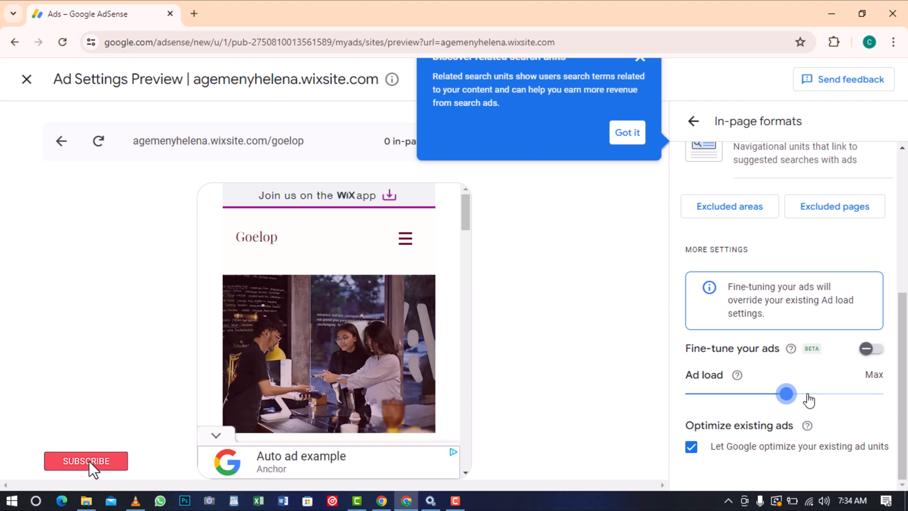
{"action": "left_click_drag", "start_coordinate": [785, 393], "coordinate": [828, 393]}
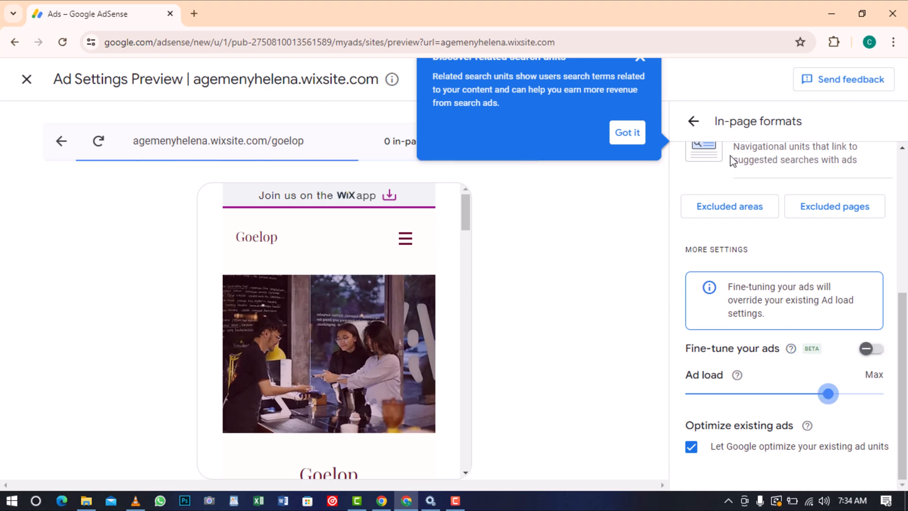
{"action": "left_click", "coordinate": [693, 121]}
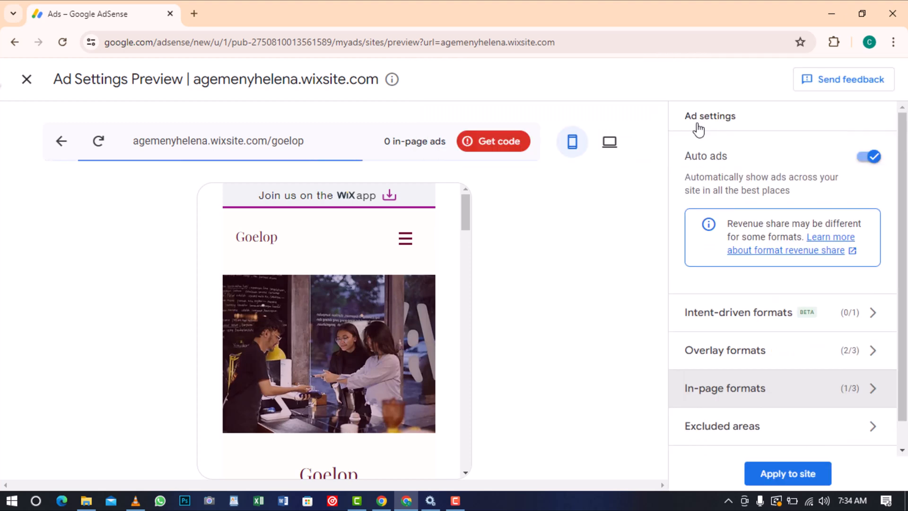
Step: Review excluded areas, then apply the auto ads settings to the site with Apply now
{"action": "left_click", "coordinate": [721, 425]}
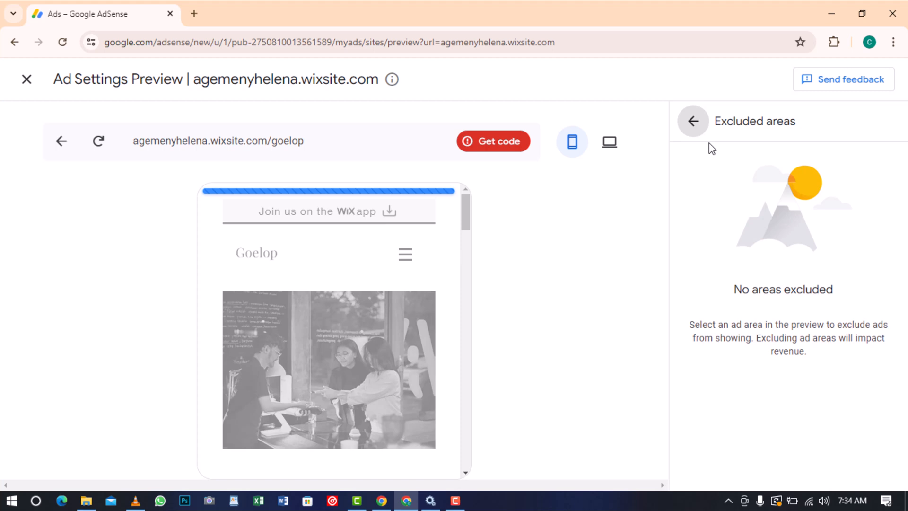
{"action": "left_click", "coordinate": [692, 121]}
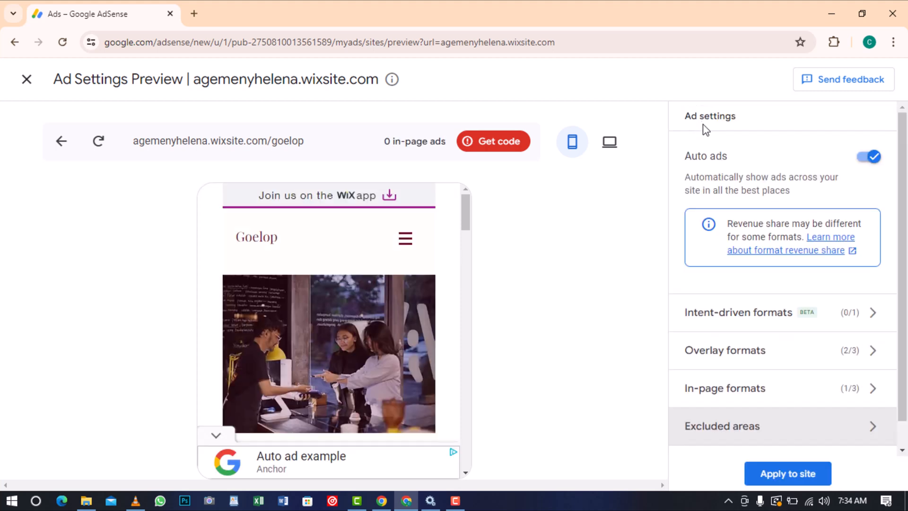
{"action": "mouse_move", "coordinate": [787, 473]}
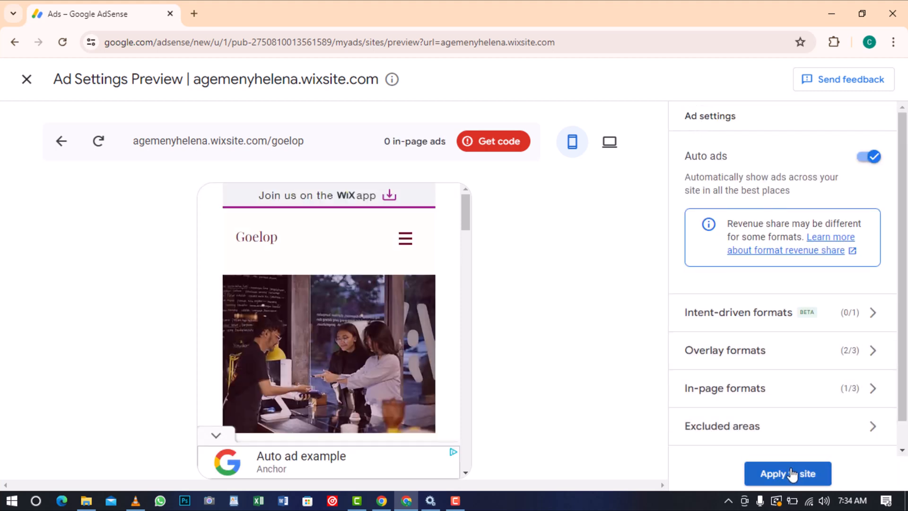
{"action": "left_click", "coordinate": [788, 473]}
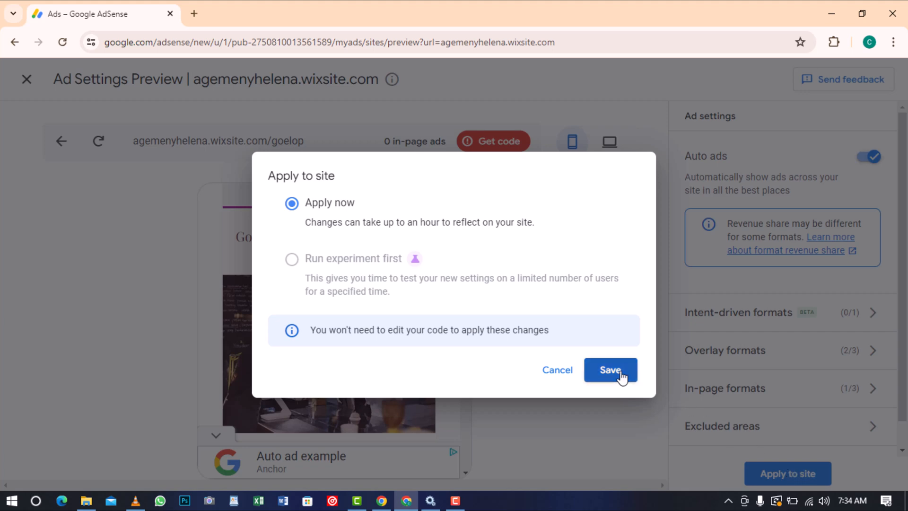
{"action": "left_click", "coordinate": [610, 369]}
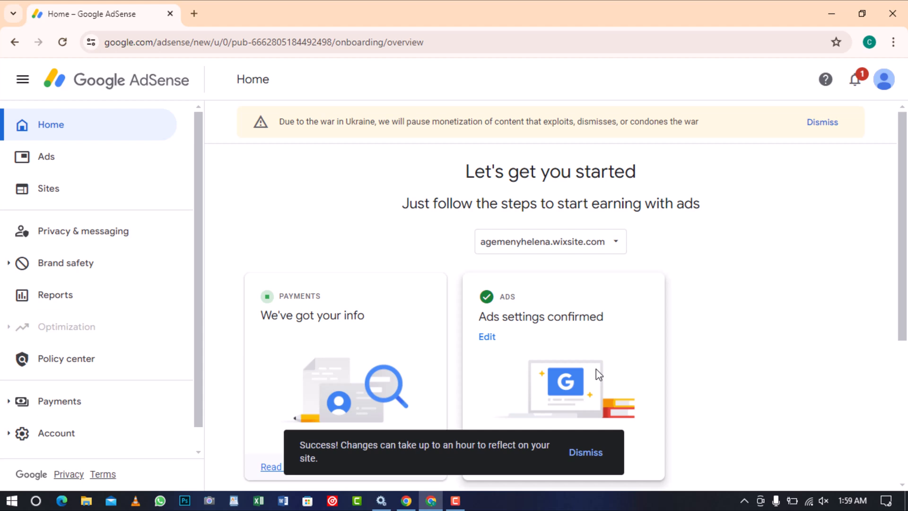
Step: Start connecting the site from the Home page's 'Connect your site to AdSense' card
{"action": "scroll", "scroll_direction": "down", "scroll_amount": 3}
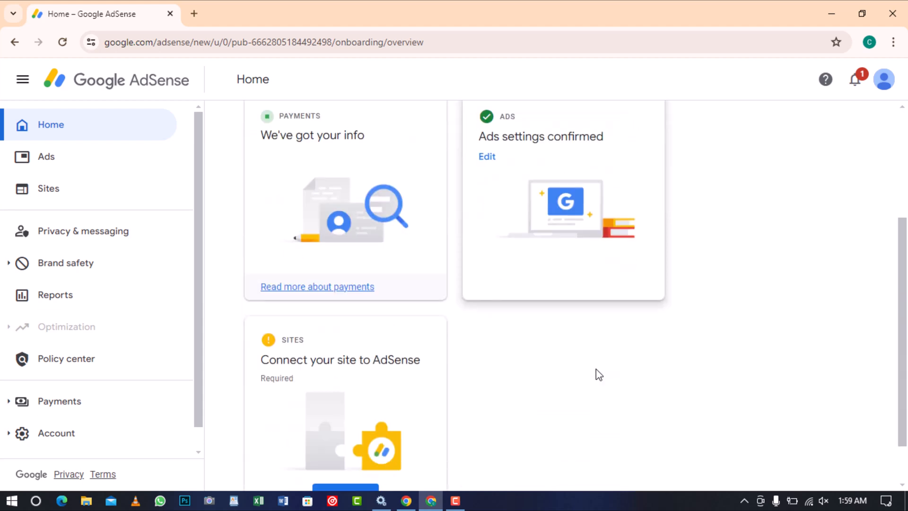
{"action": "scroll", "scroll_direction": "down", "scroll_amount": 3}
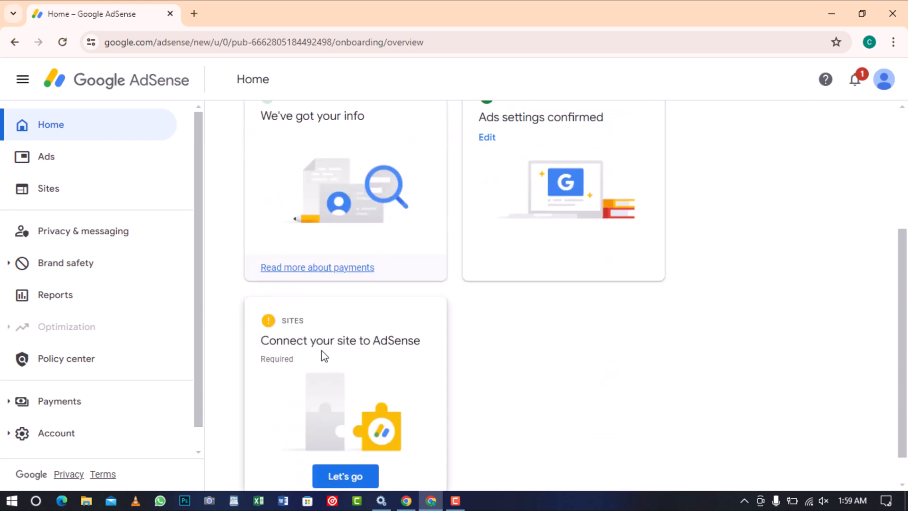
{"action": "left_click", "coordinate": [345, 475]}
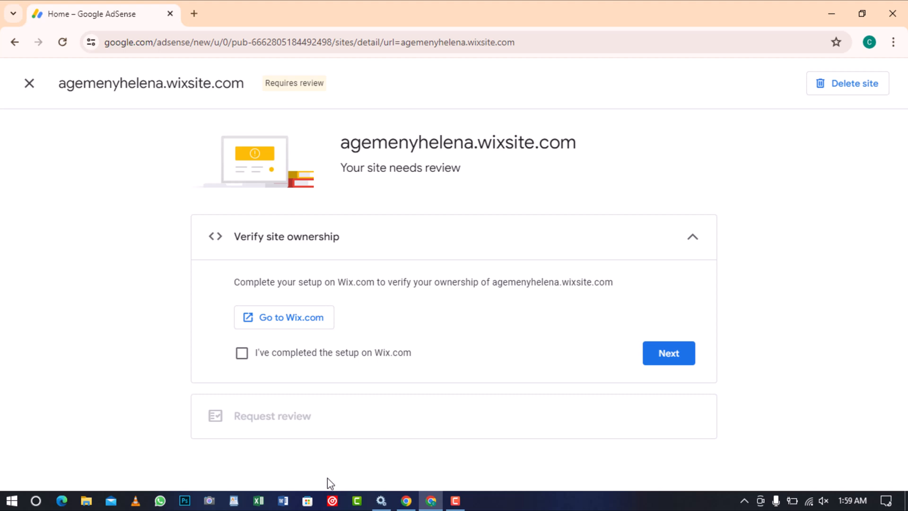
Step: Tick 'I've completed the setup on Wix.com' and request review of the Wix site
{"action": "left_click", "coordinate": [241, 352]}
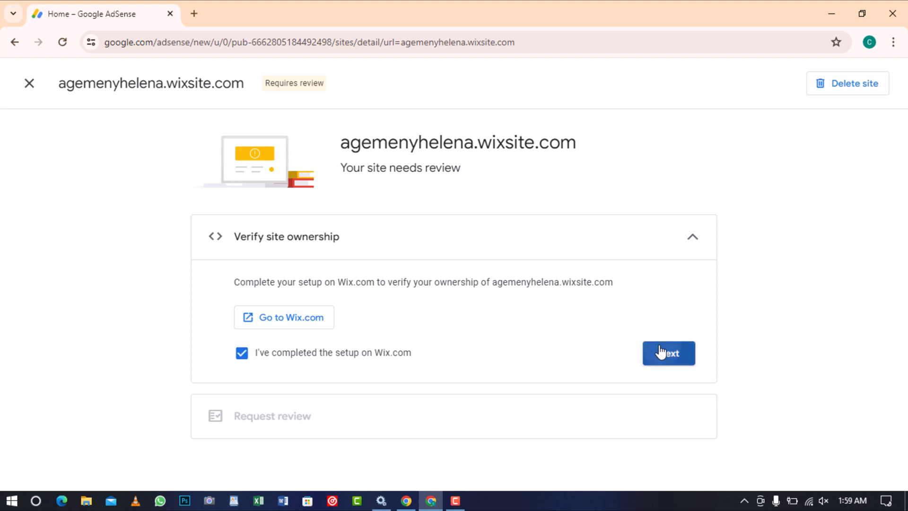
{"action": "left_click", "coordinate": [668, 353]}
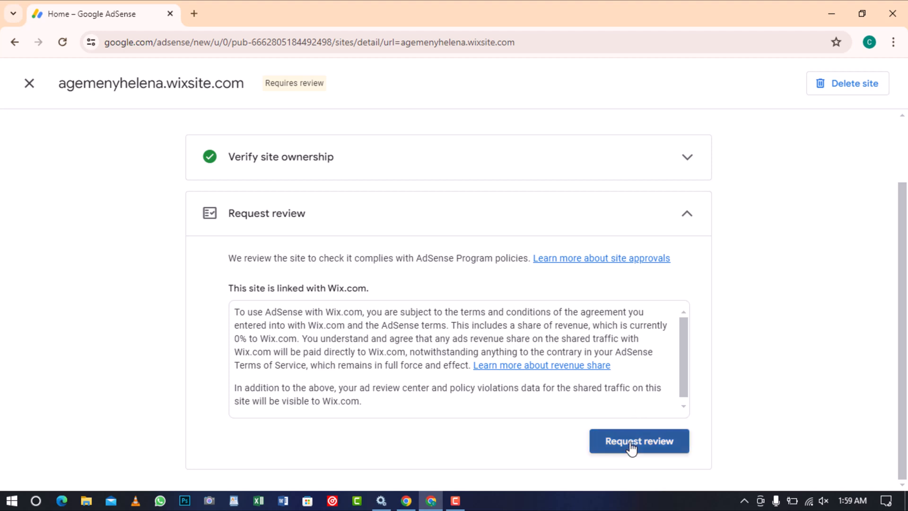
{"action": "left_click", "coordinate": [638, 441]}
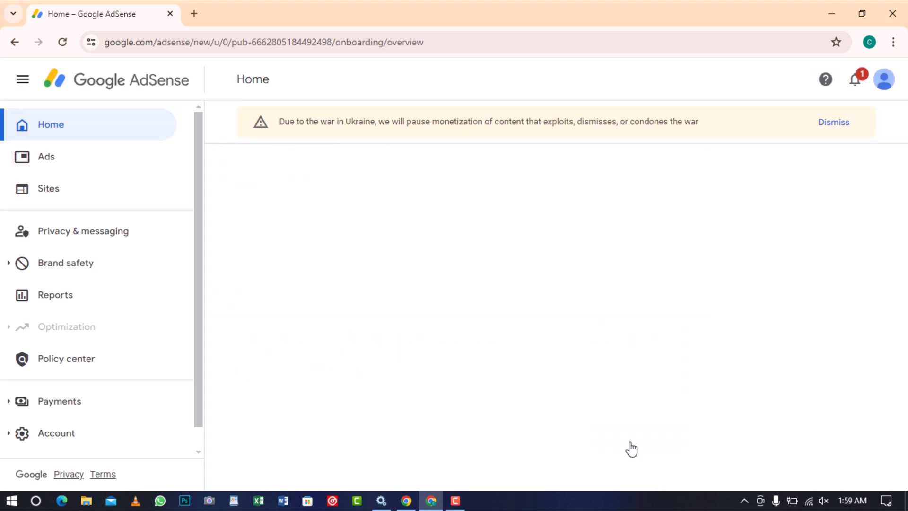
{"action": "scroll", "scroll_direction": "down", "scroll_amount": 3}
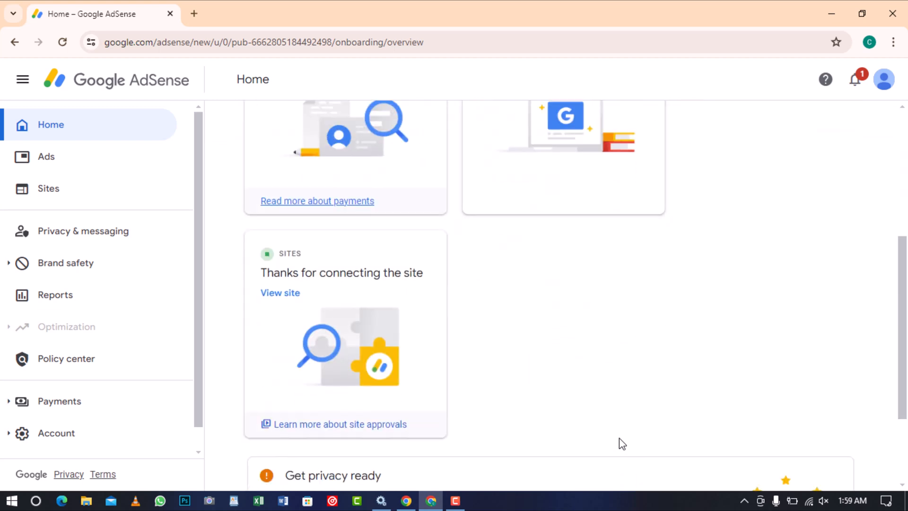
{"action": "mouse_move", "coordinate": [392, 324]}
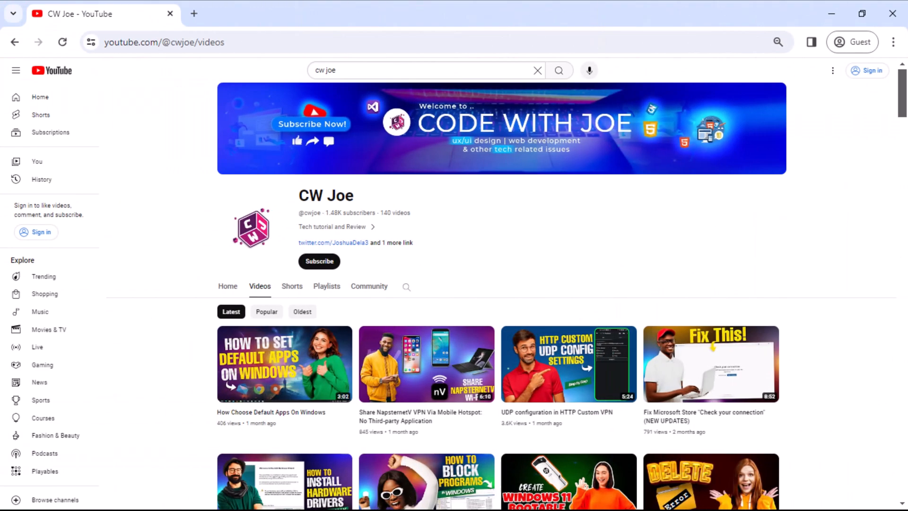
{"action": "scroll", "scroll_direction": "down", "scroll_amount": 3}
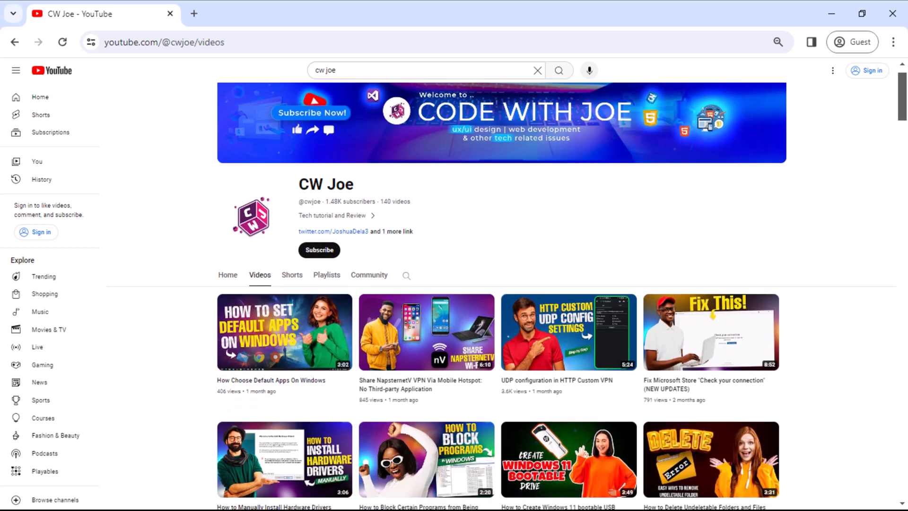
{"action": "scroll", "scroll_direction": "down", "scroll_amount": 3}
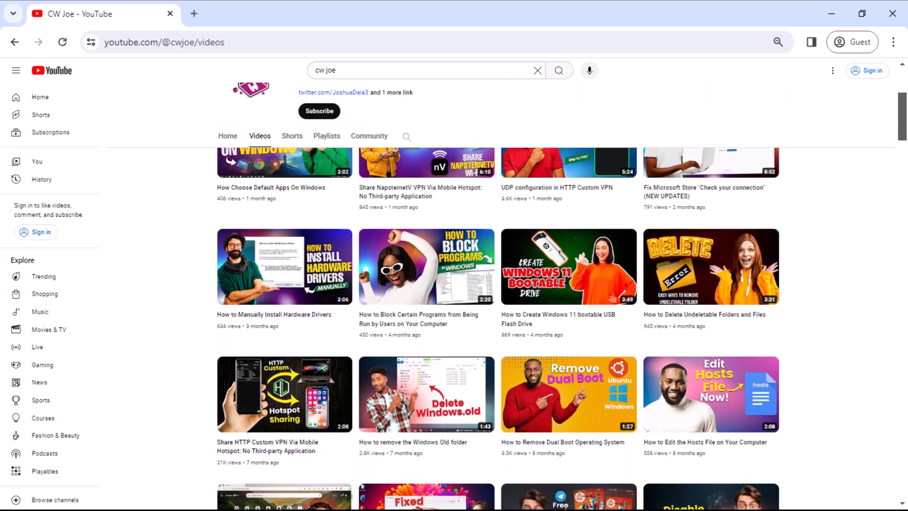
{"action": "scroll", "scroll_direction": "down", "scroll_amount": 3}
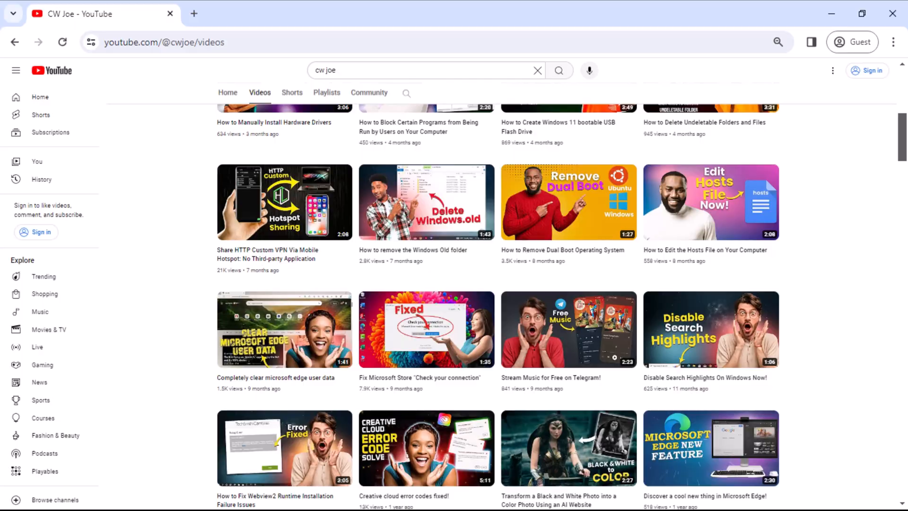
{"action": "scroll", "scroll_direction": "down", "scroll_amount": 3}
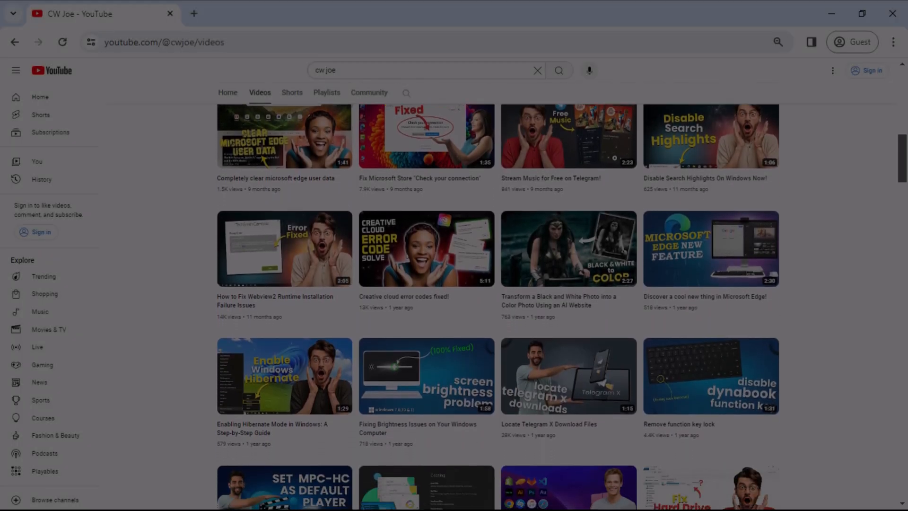
{"action": "scroll", "scroll_direction": "down", "scroll_amount": 3}
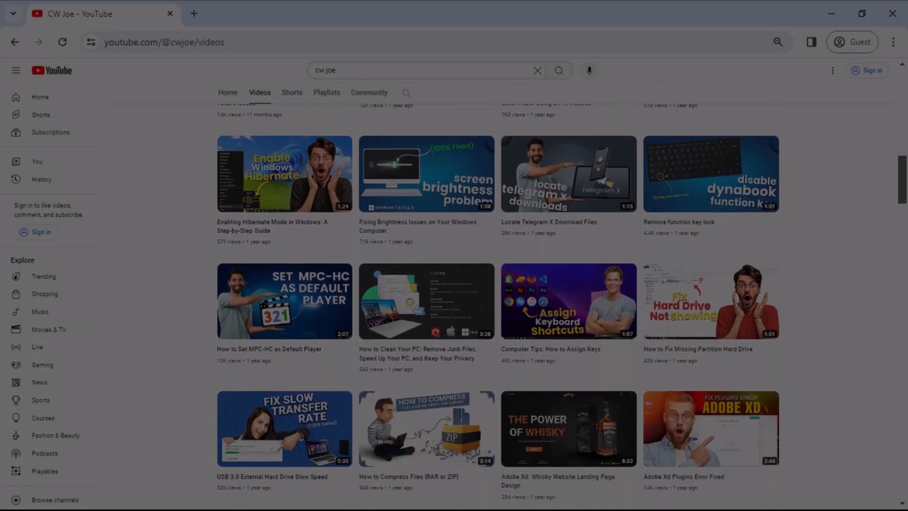